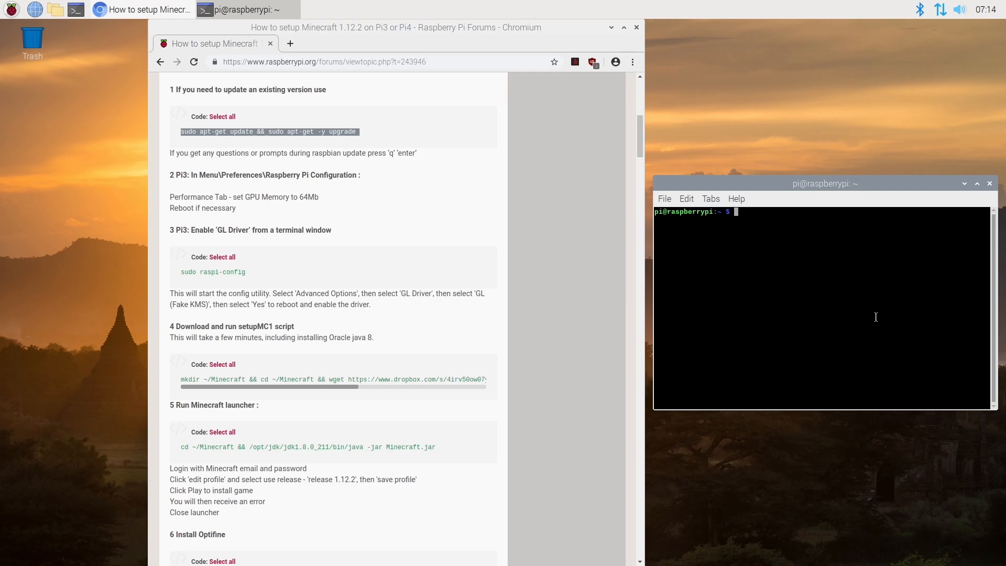
mouse_move(229, 218)
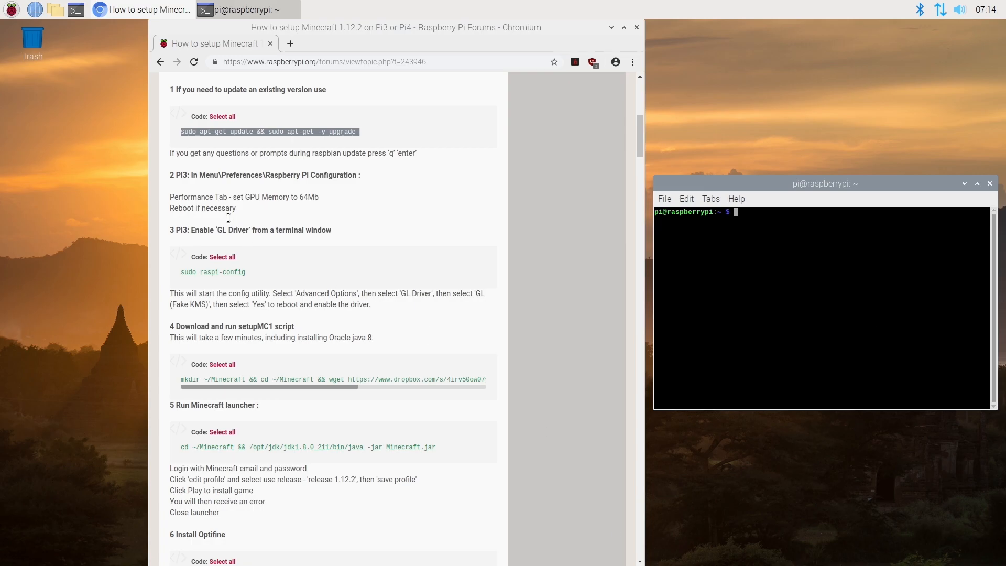
mouse_move(195, 210)
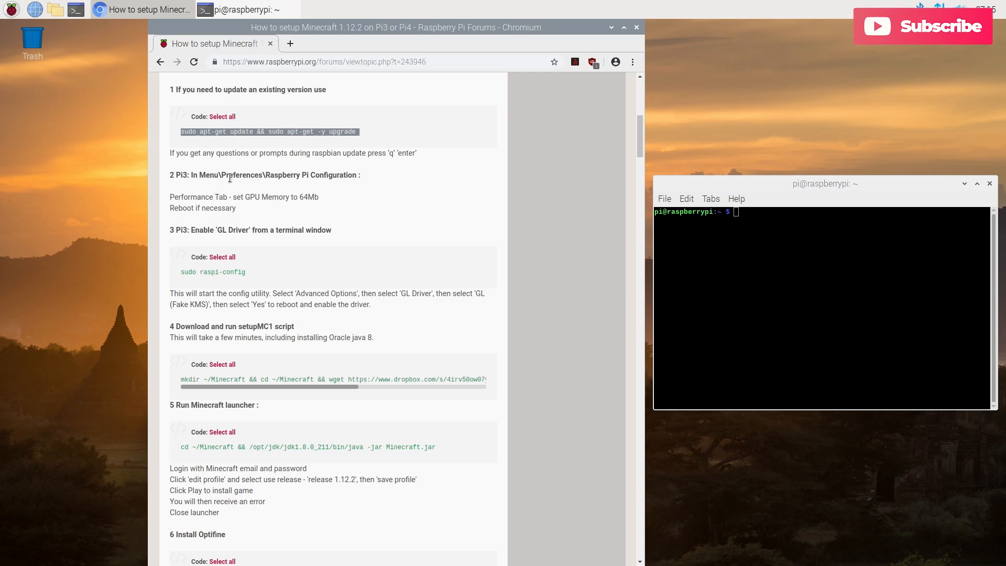
mouse_move(248, 197)
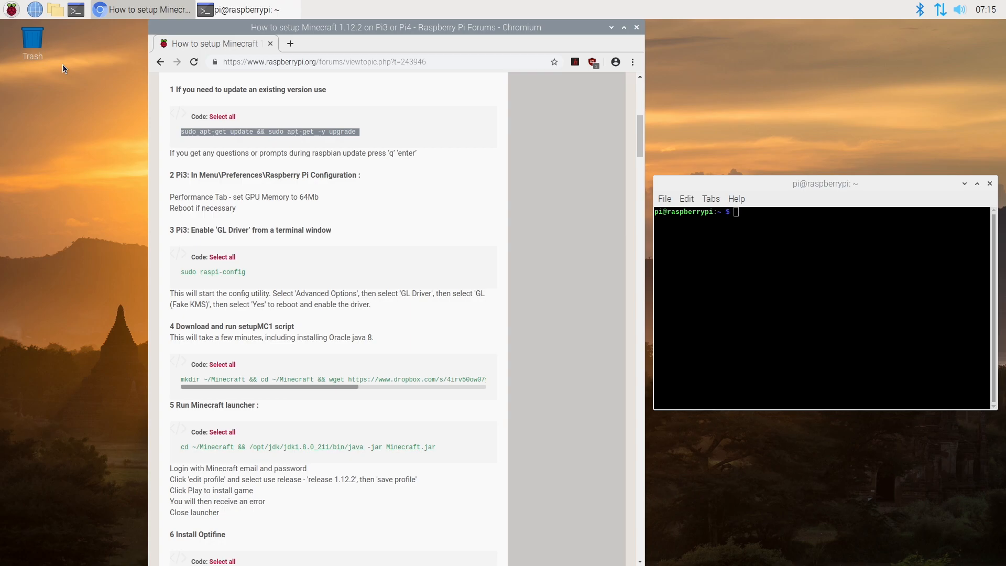
Step: Set GPU Memory to 128 on the Performance tab and agree to reboot the Pi
click(12, 10)
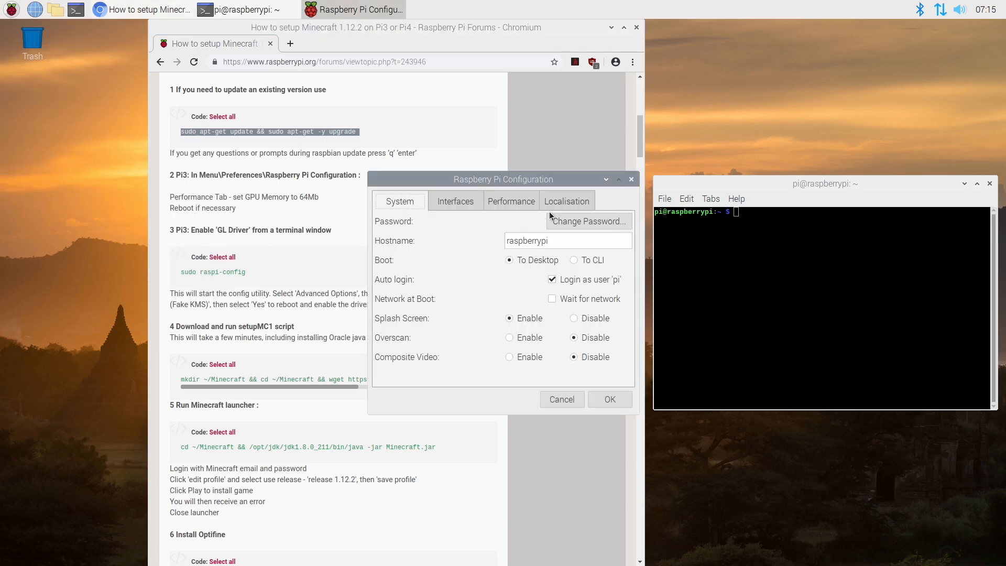
click(511, 200)
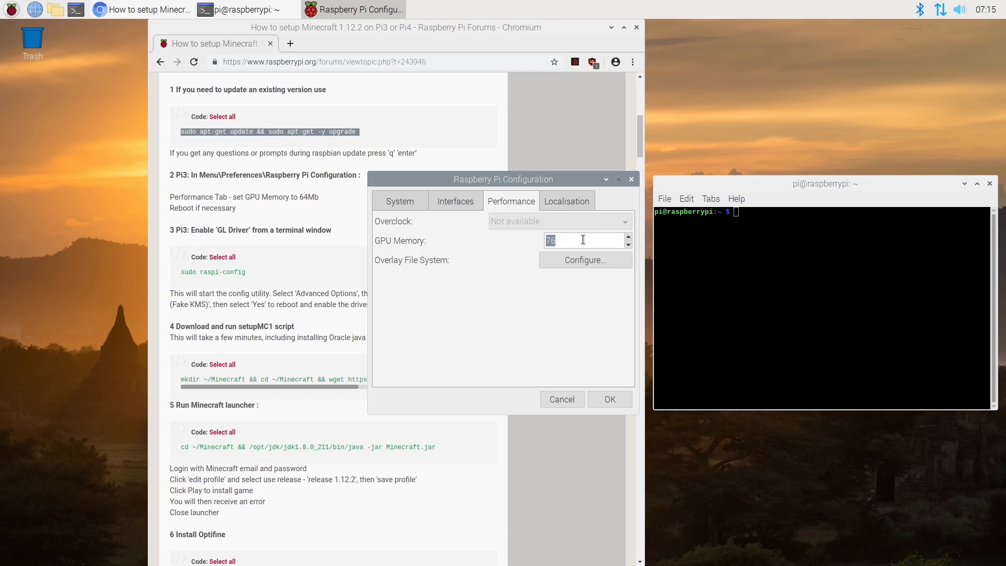
text(128)
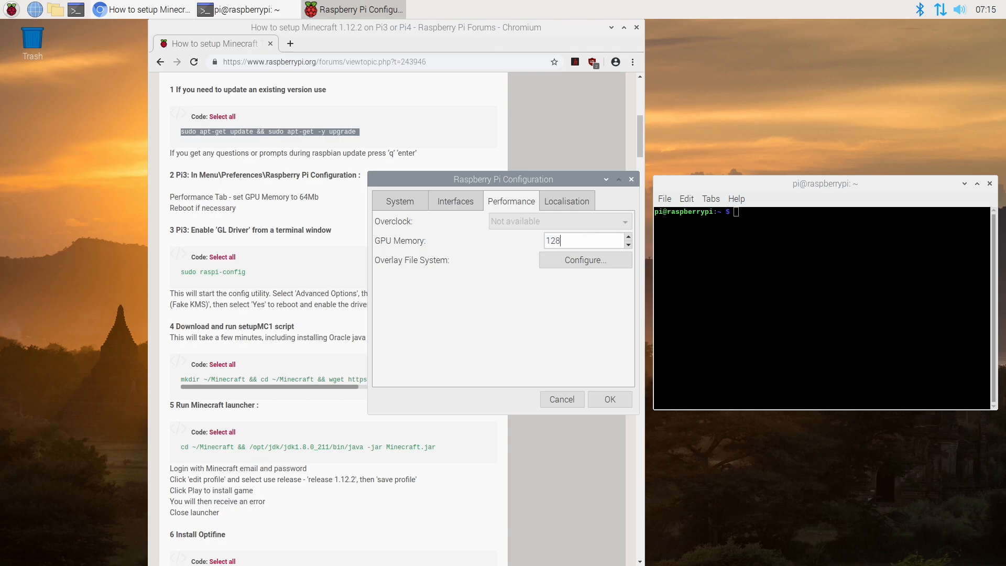
mouse_move(643, 235)
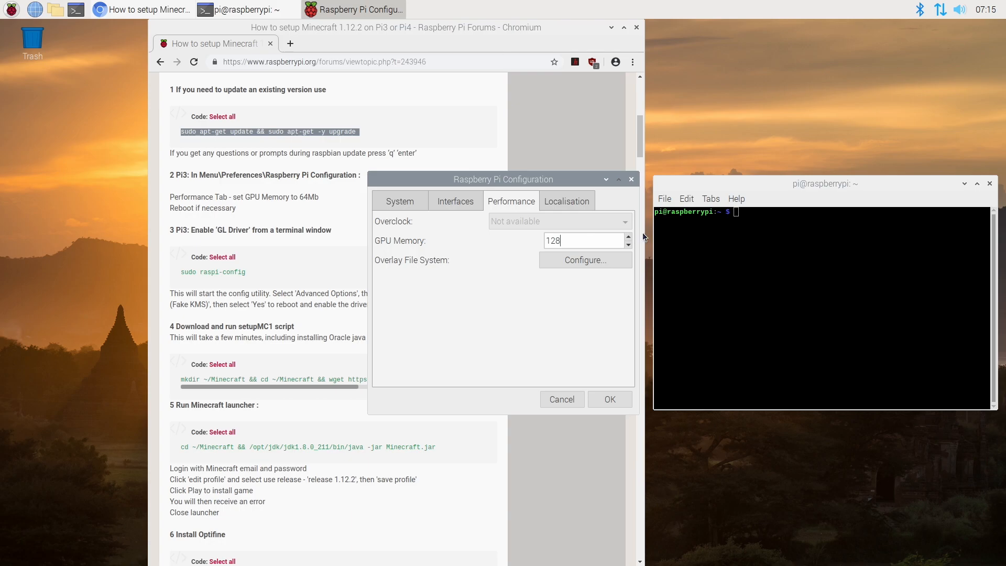
mouse_move(616, 312)
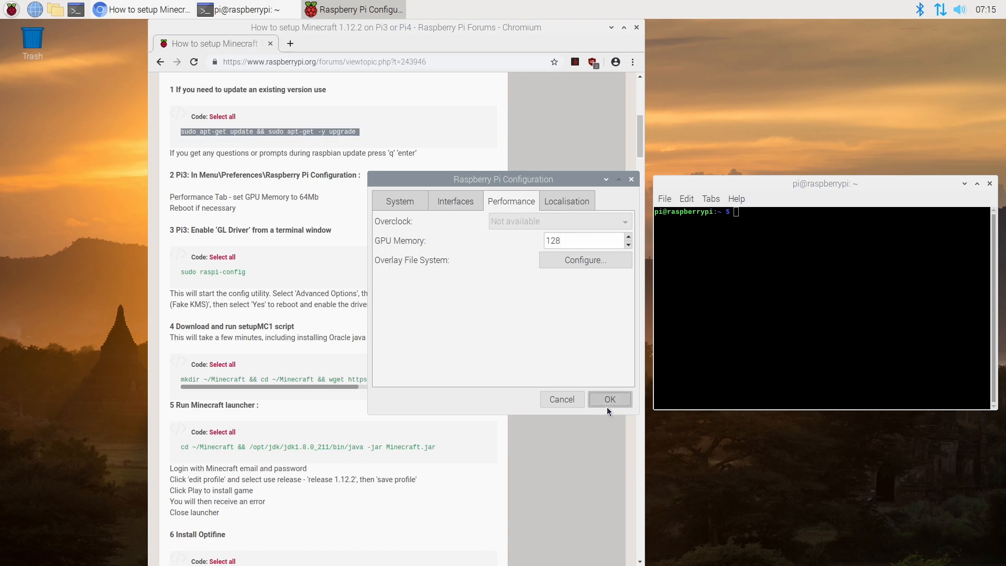
click(610, 399)
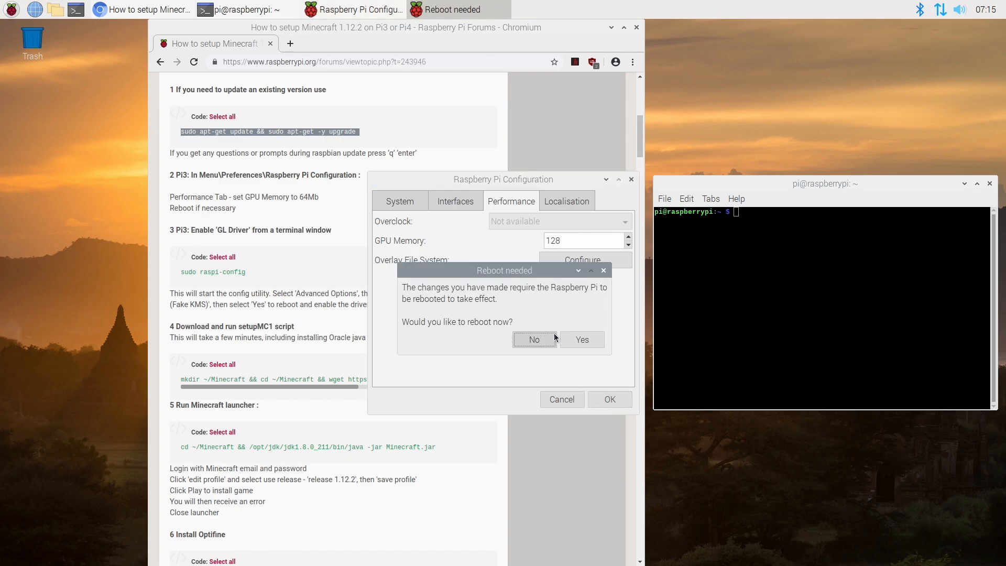
mouse_move(582, 340)
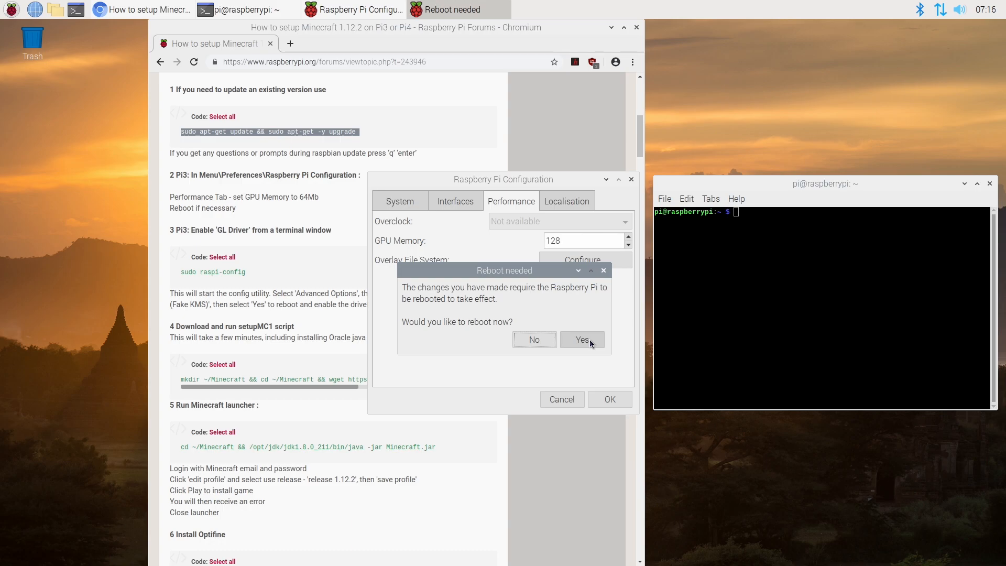
click(583, 340)
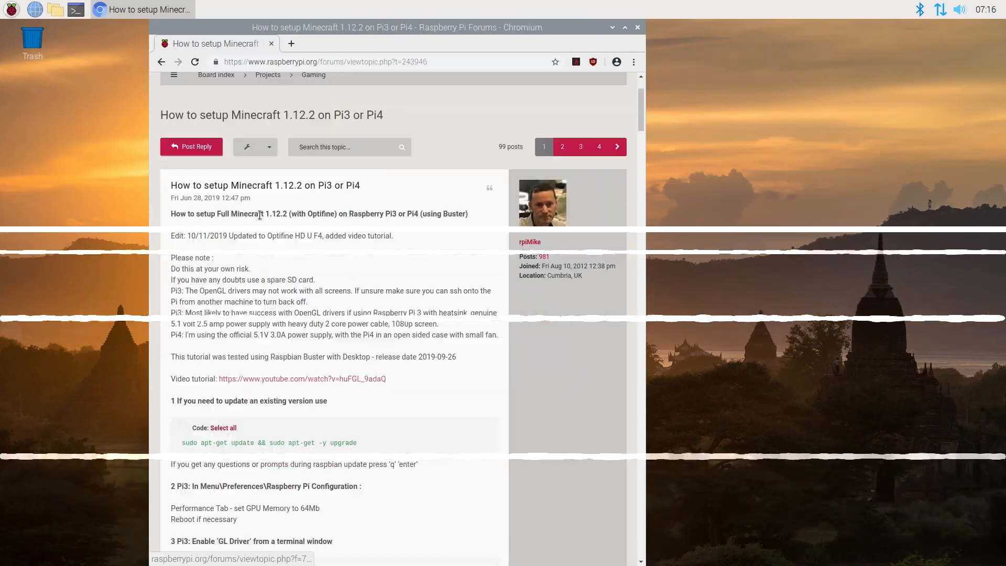
Step: Copy the sudo raspi-config command from the guide's GL driver step and launch a new terminal
scroll(down, 3)
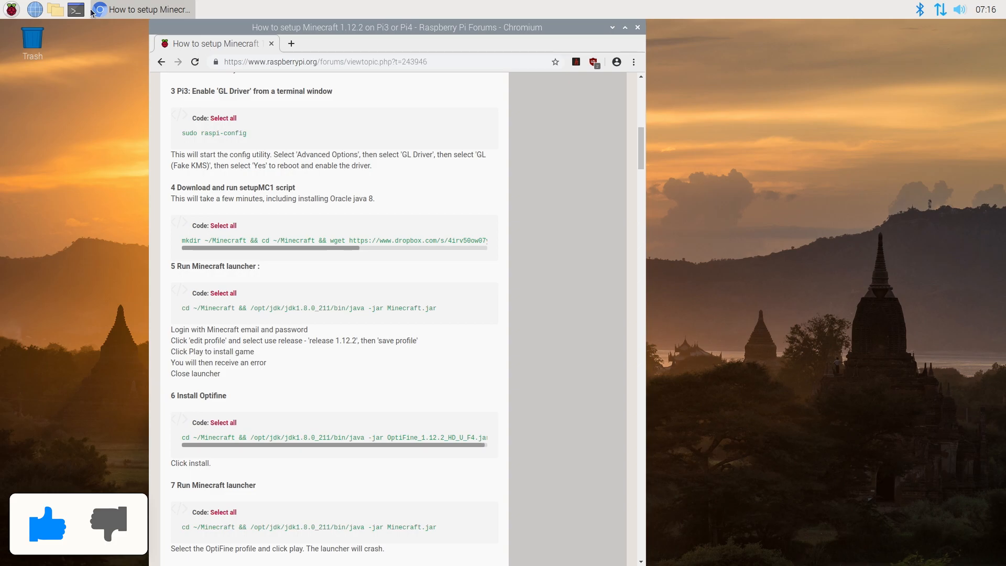
mouse_move(163, 96)
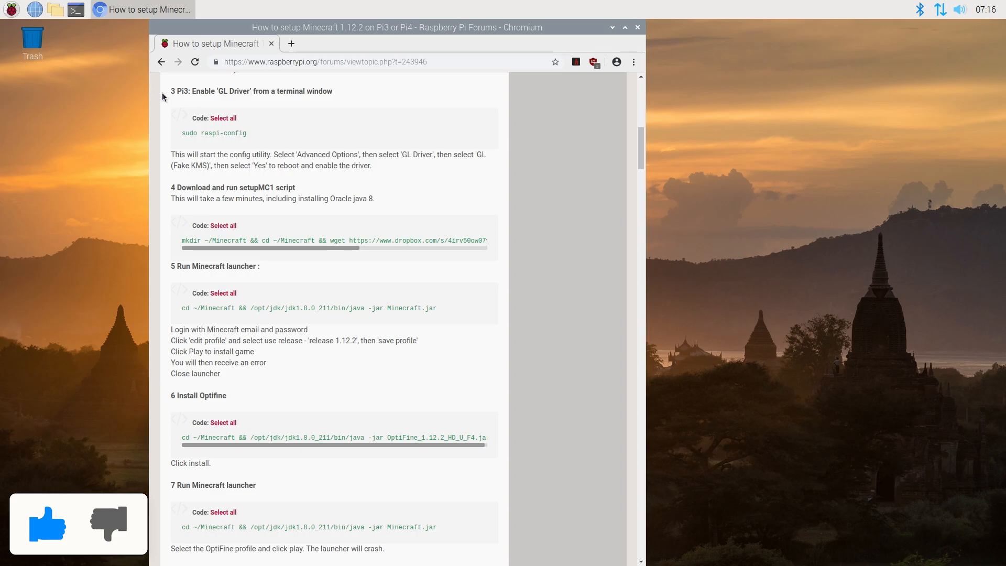
double_click(197, 133)
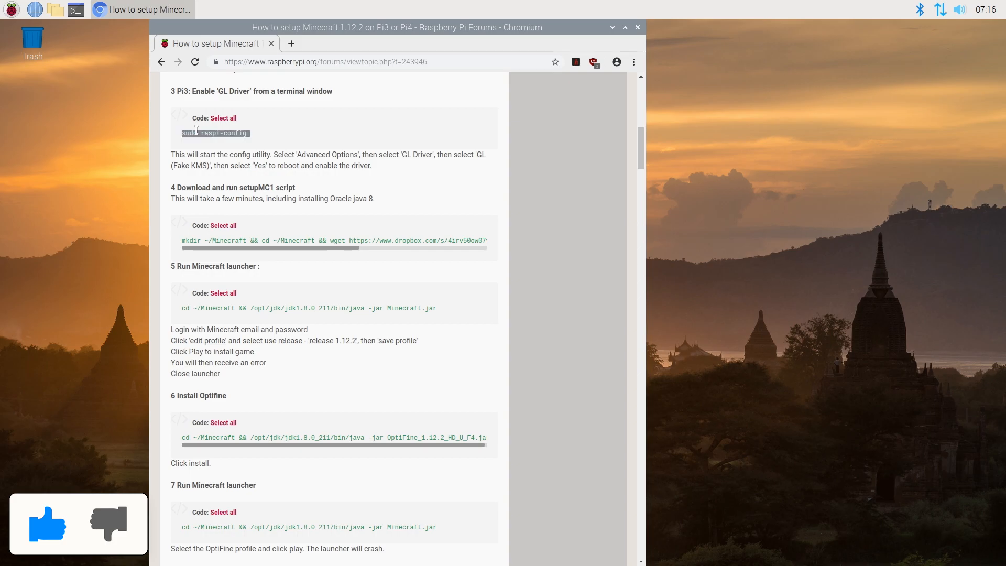
mouse_move(125, 96)
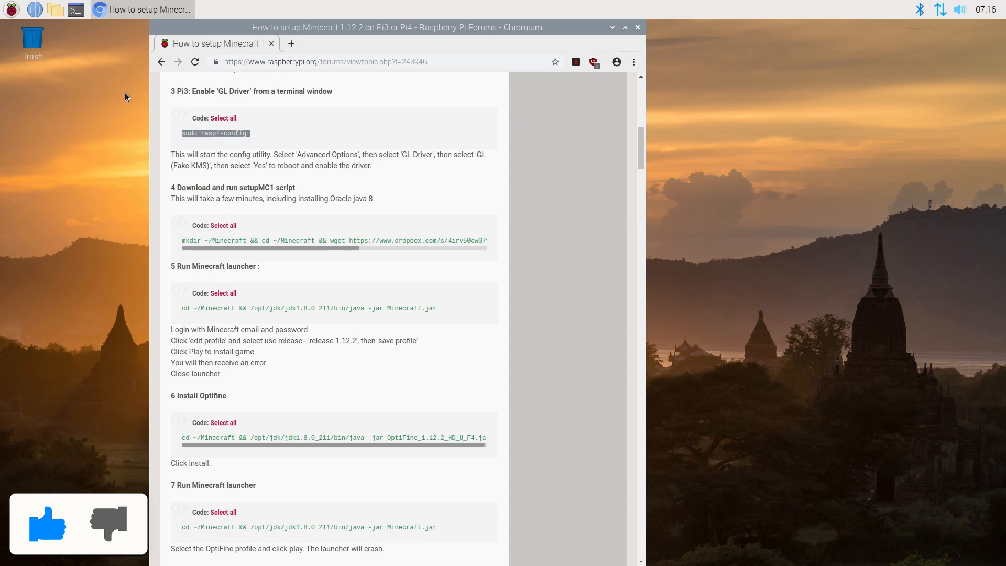
click(73, 10)
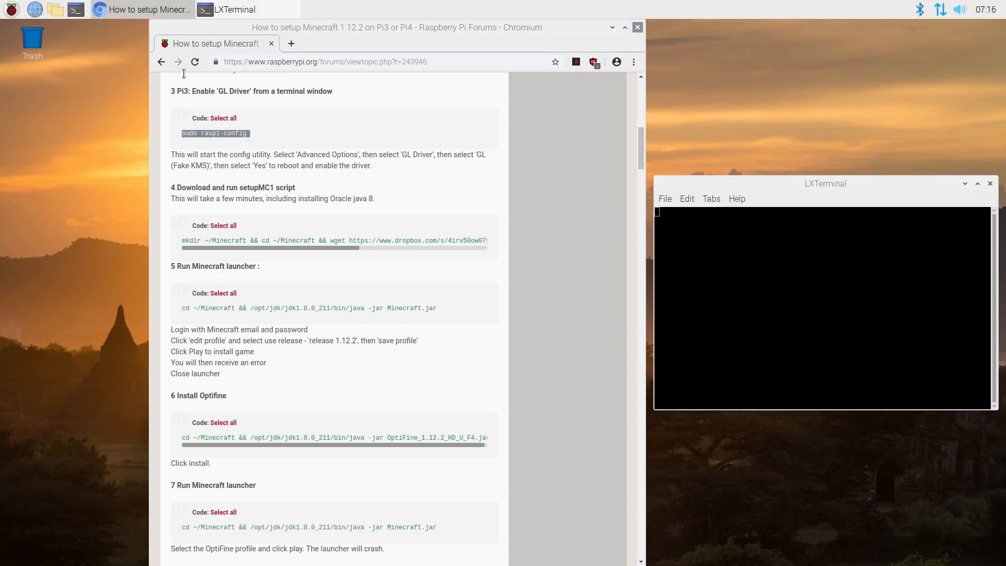
Step: Run sudo raspi-config and set Advanced Options > GL Driver to G2 GL (Fake KMS)
right_click(737, 276)
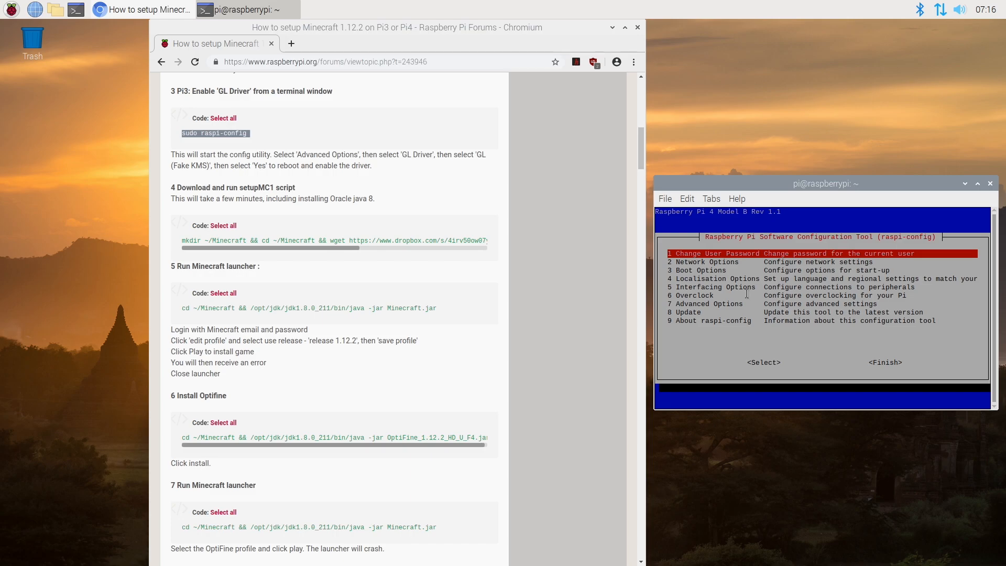
key(Down)
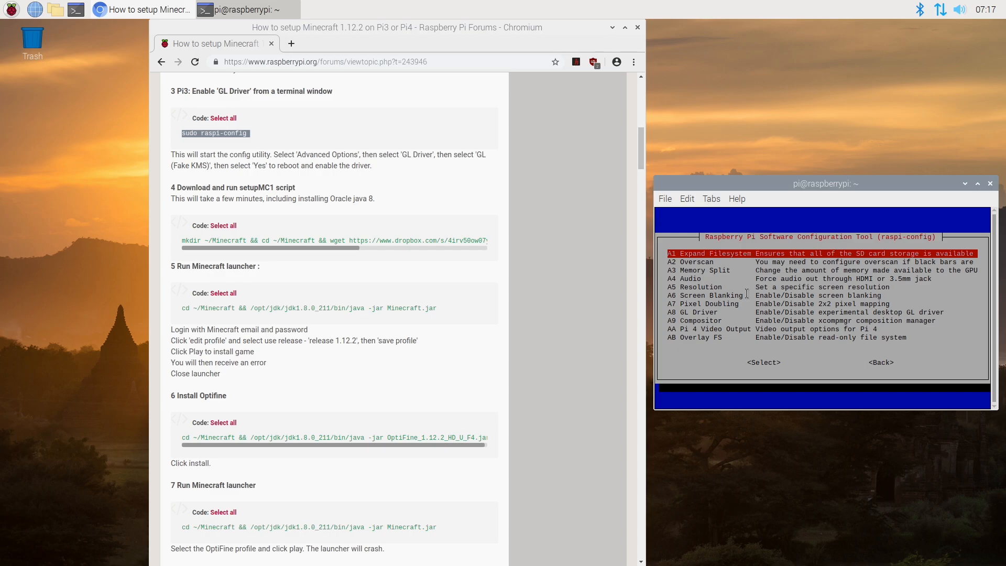
key(Down)
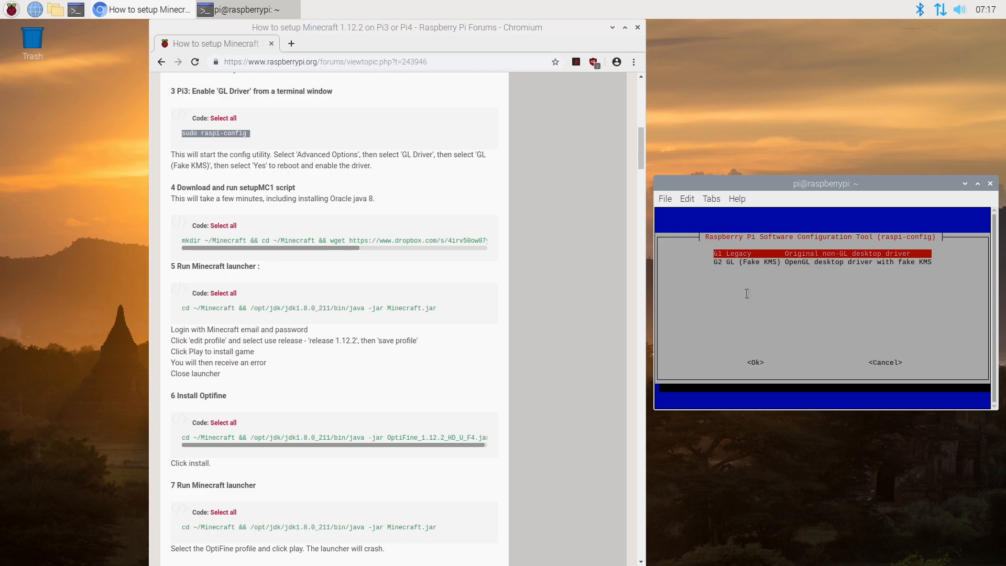
key(Down)
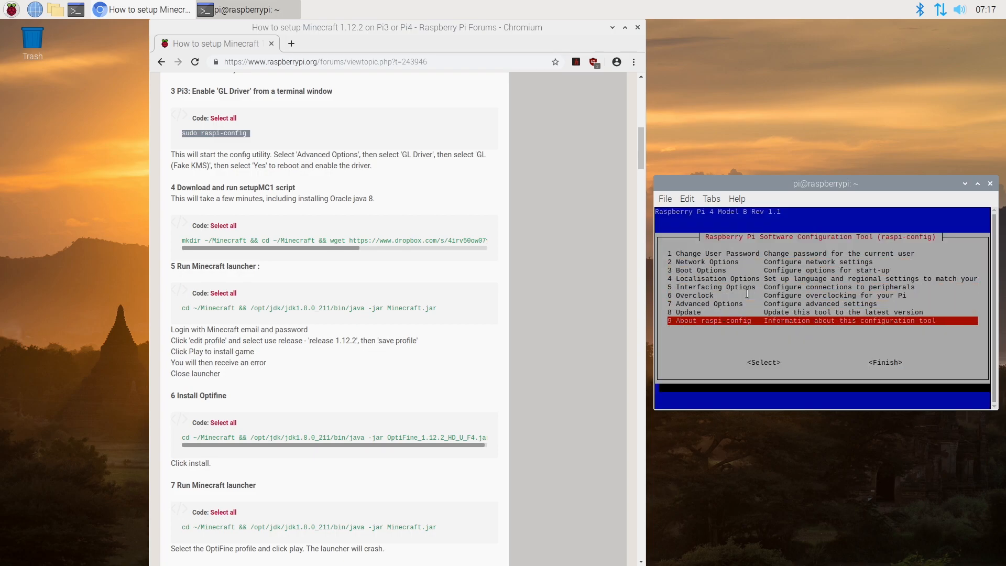
key(Enter)
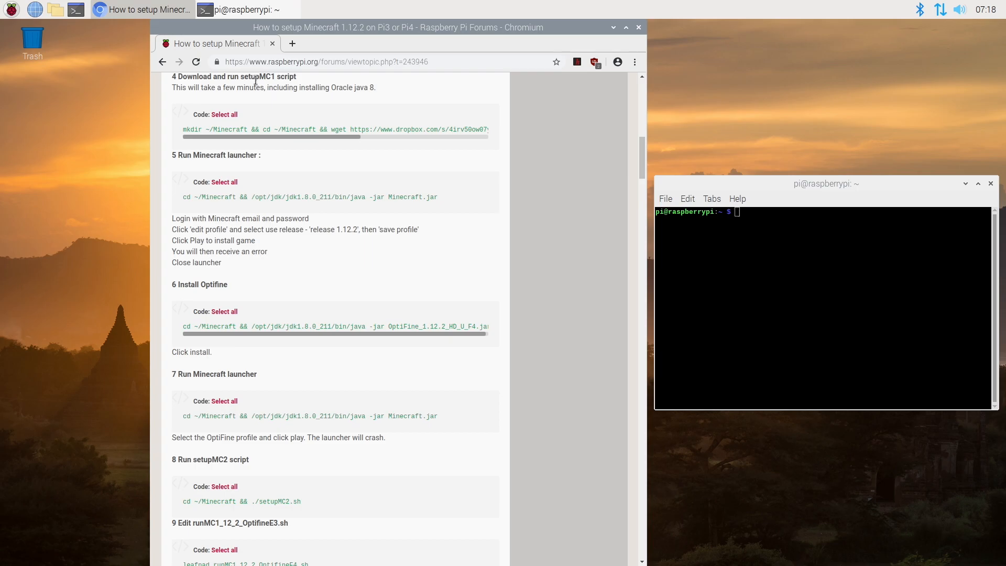
mouse_move(334, 107)
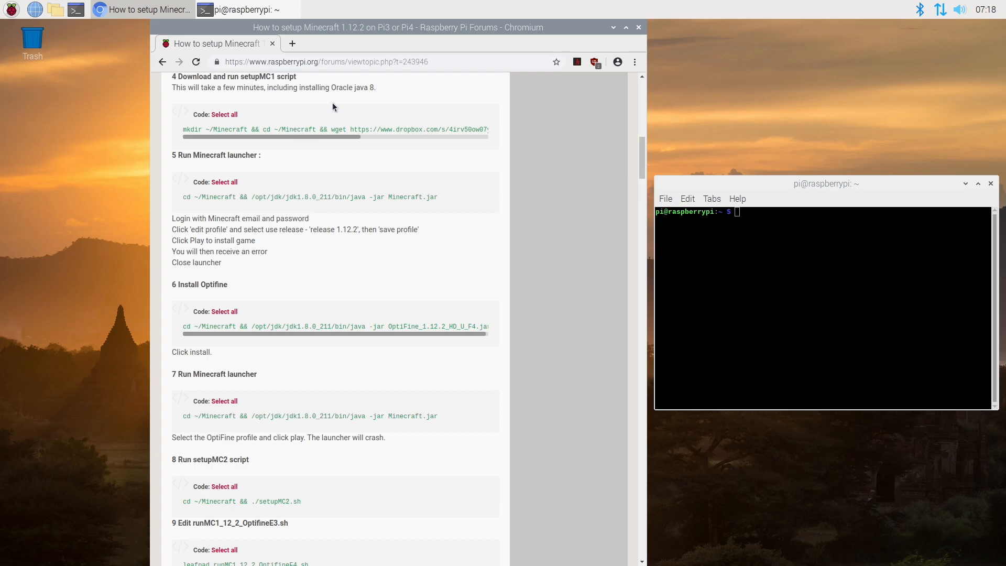
mouse_move(237, 138)
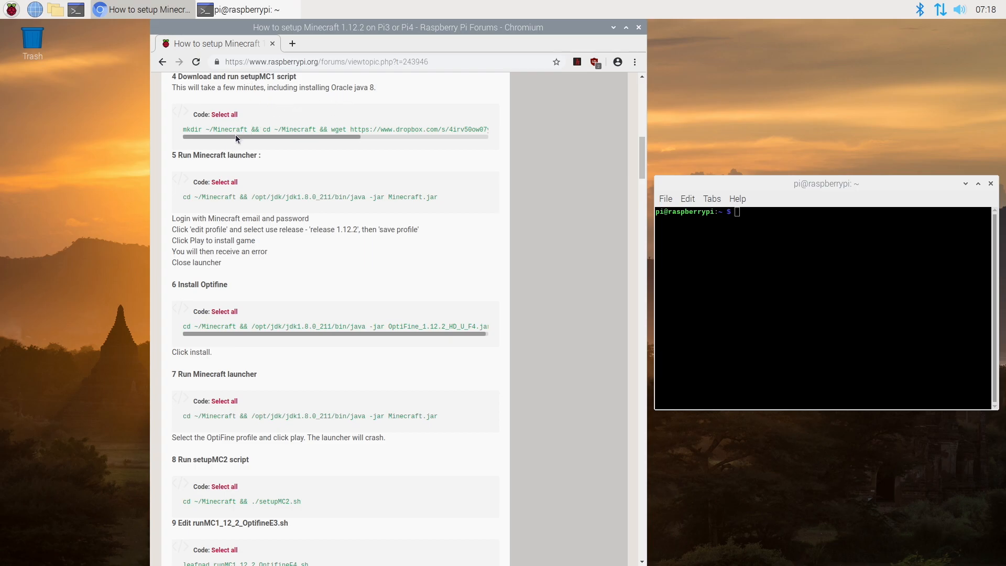
Step: Copy the setupMC1 download-and-run command from the guide and paste it into LXTerminal
double_click(236, 130)
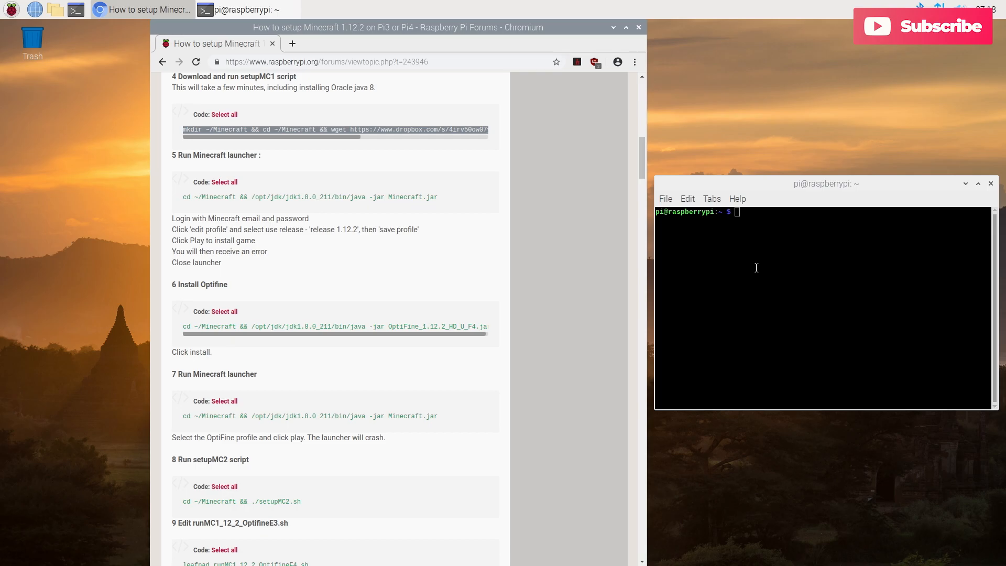
right_click(758, 270)
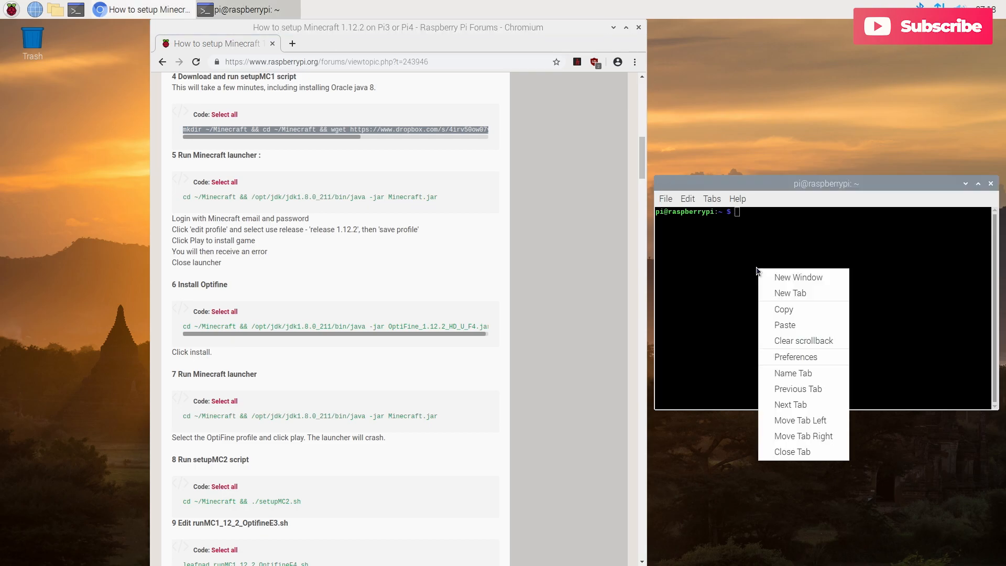
mouse_move(772, 293)
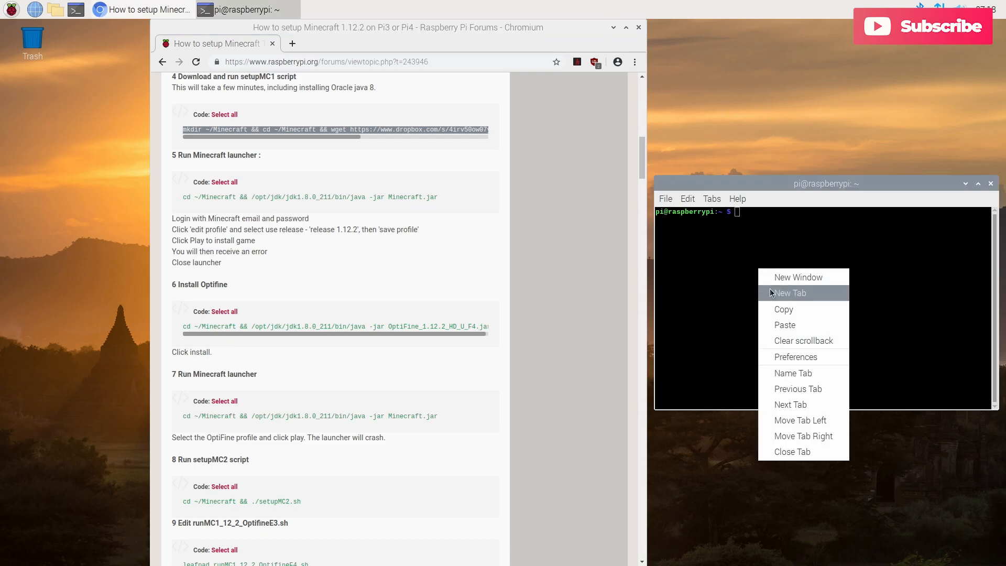
mouse_move(776, 331)
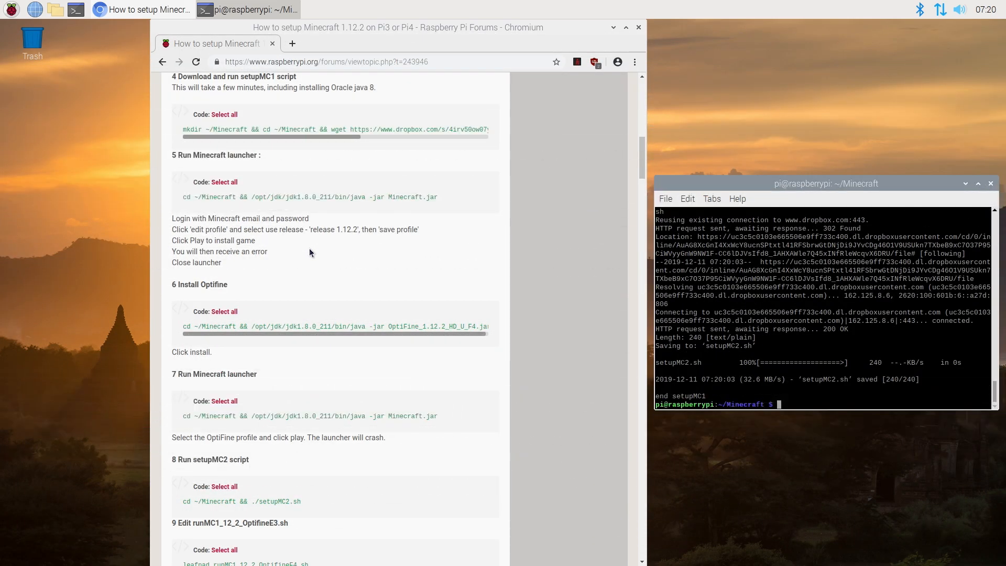
Step: Copy the Minecraft launcher command from the forum post to run in the terminal
scroll(down, 3)
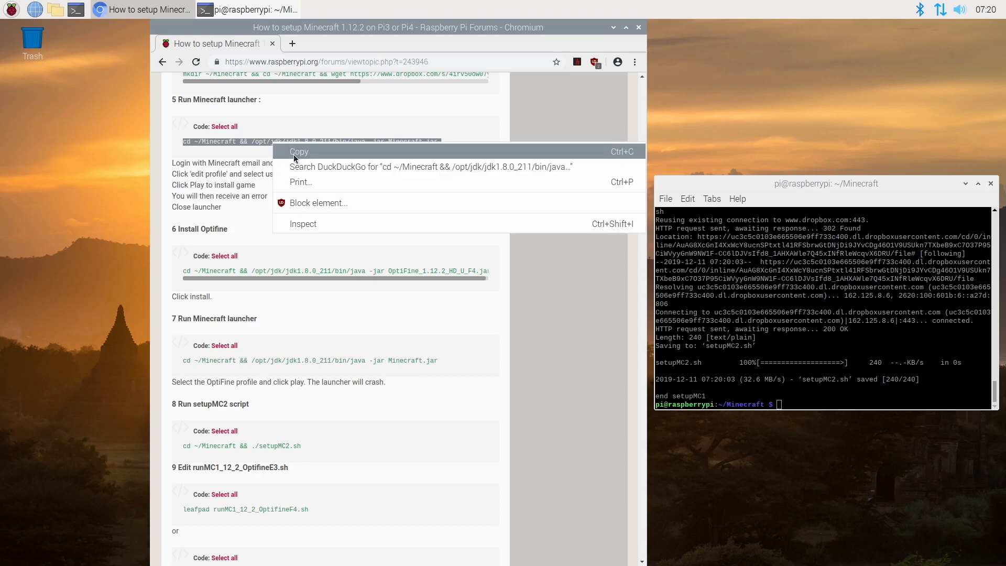
right_click(723, 379)
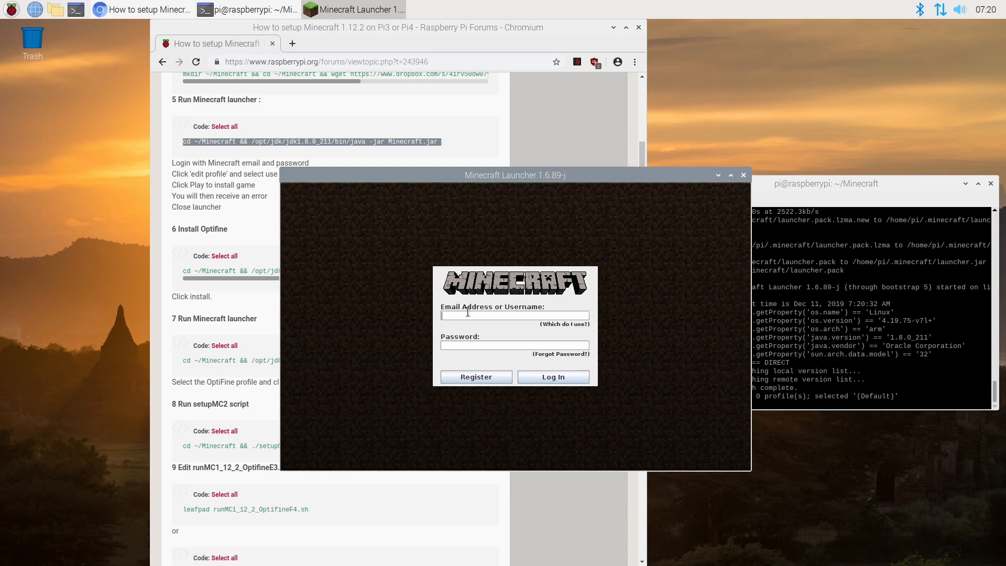
text(t)
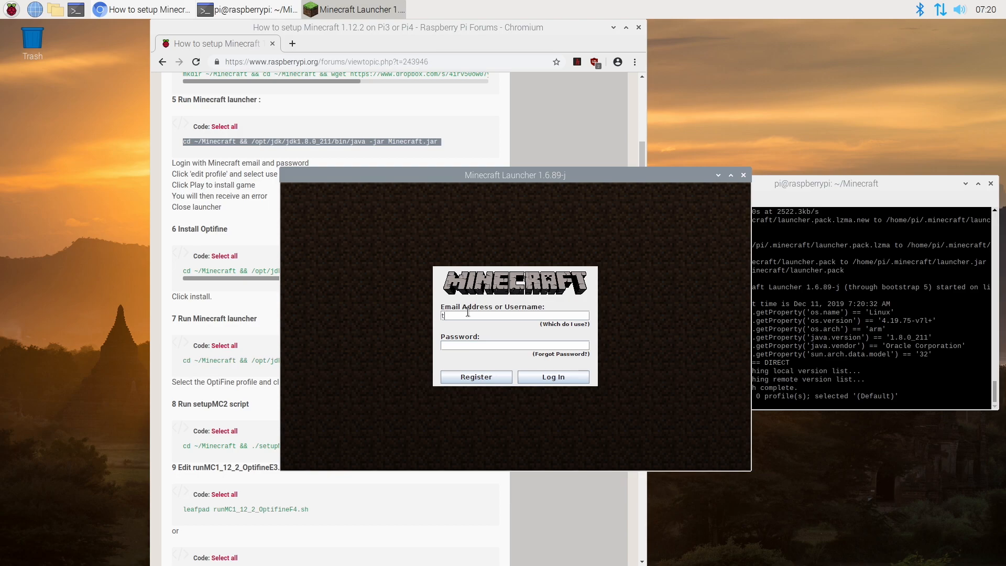
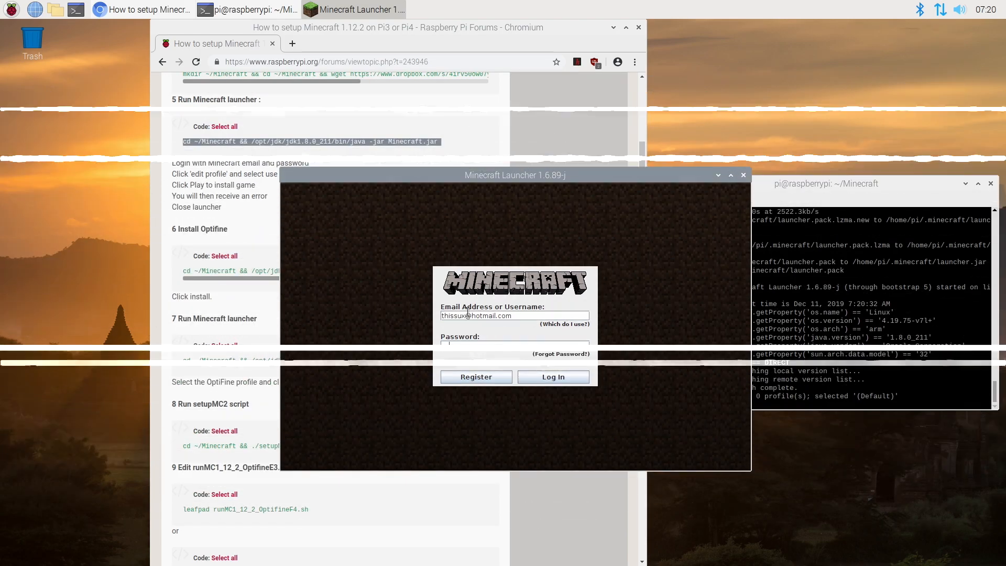
click(553, 376)
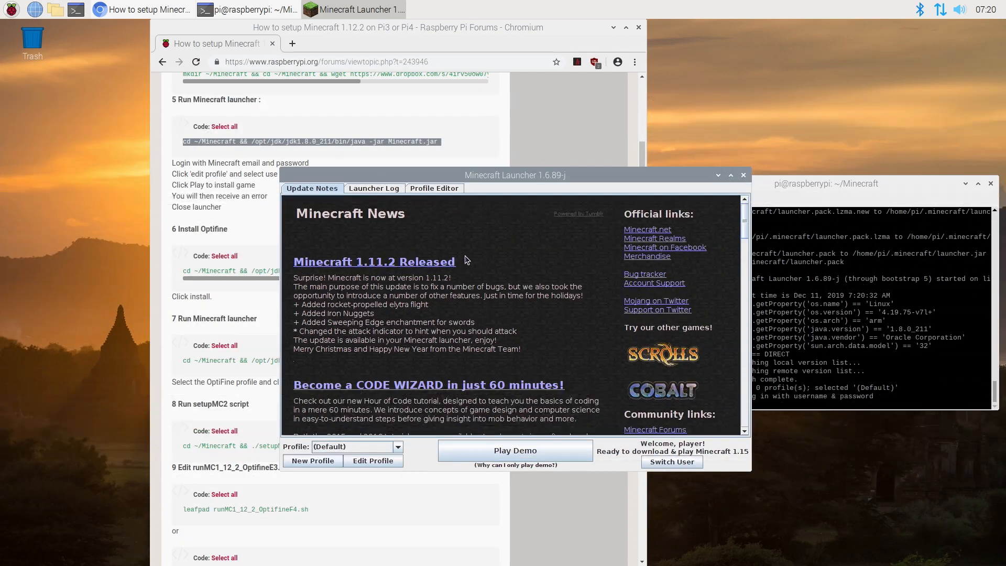
drag(514, 175, 533, 189)
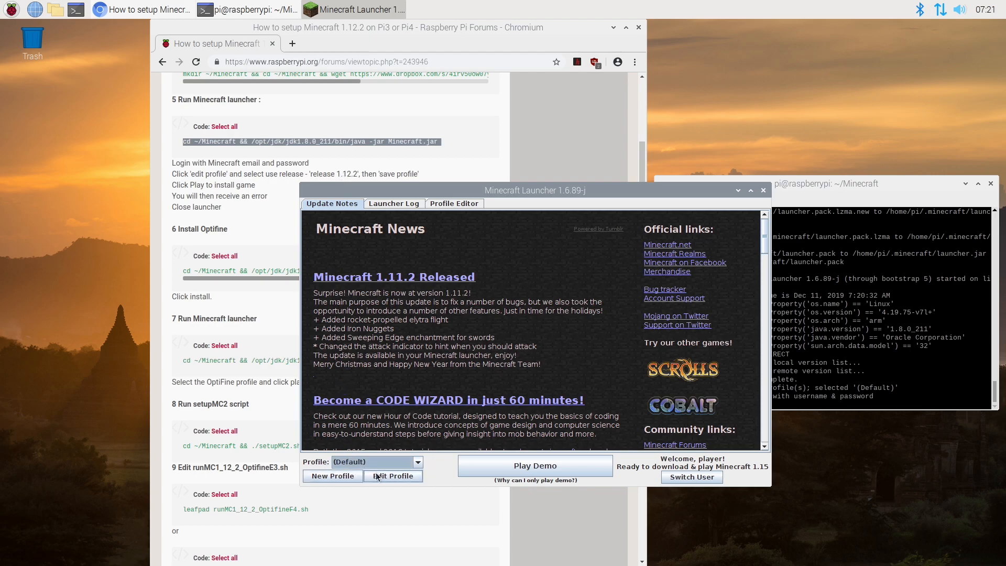
Step: Switch the Default profile to release 1.12.2, run Play Demo until it crashes, then close
click(392, 476)
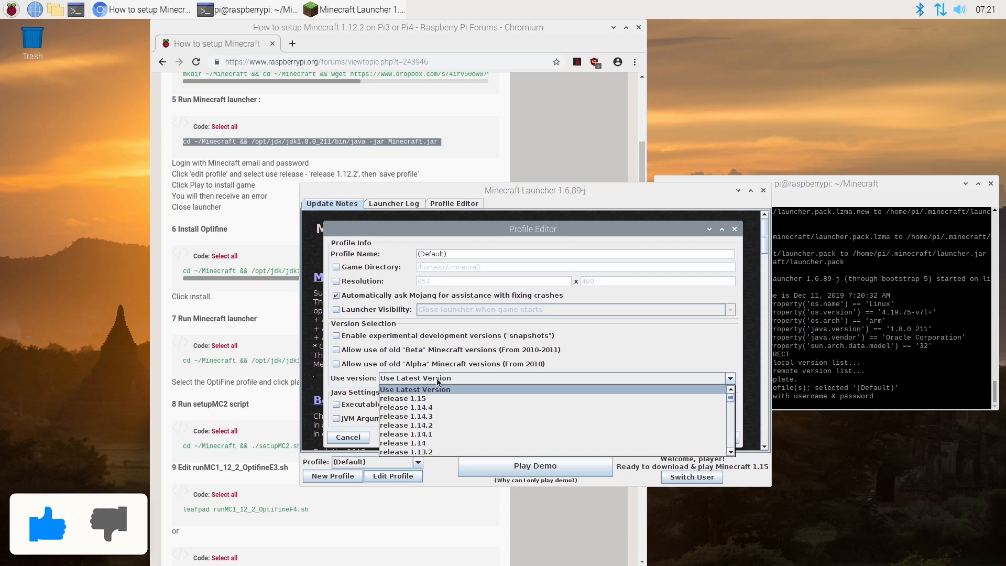
scroll(down, 3)
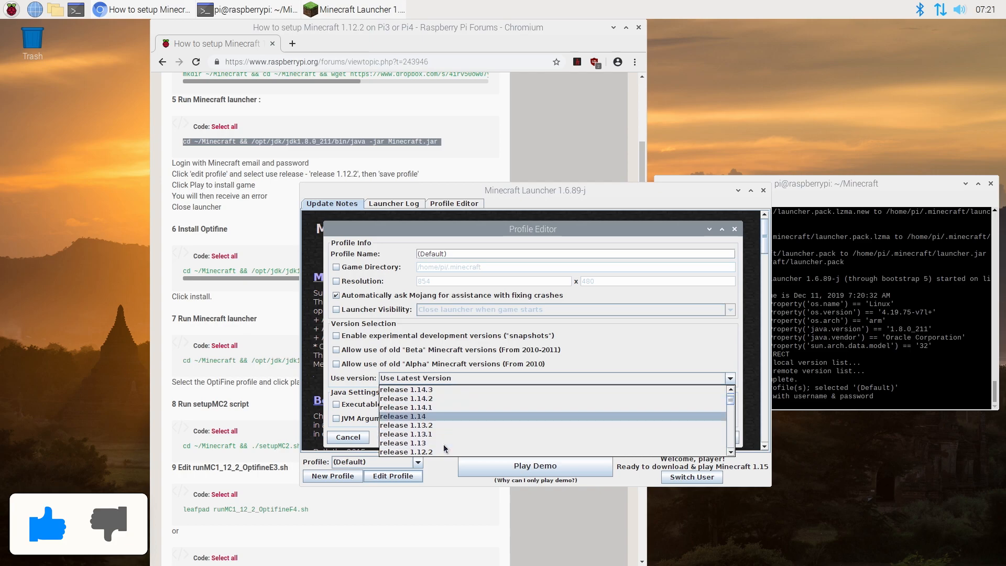
click(406, 451)
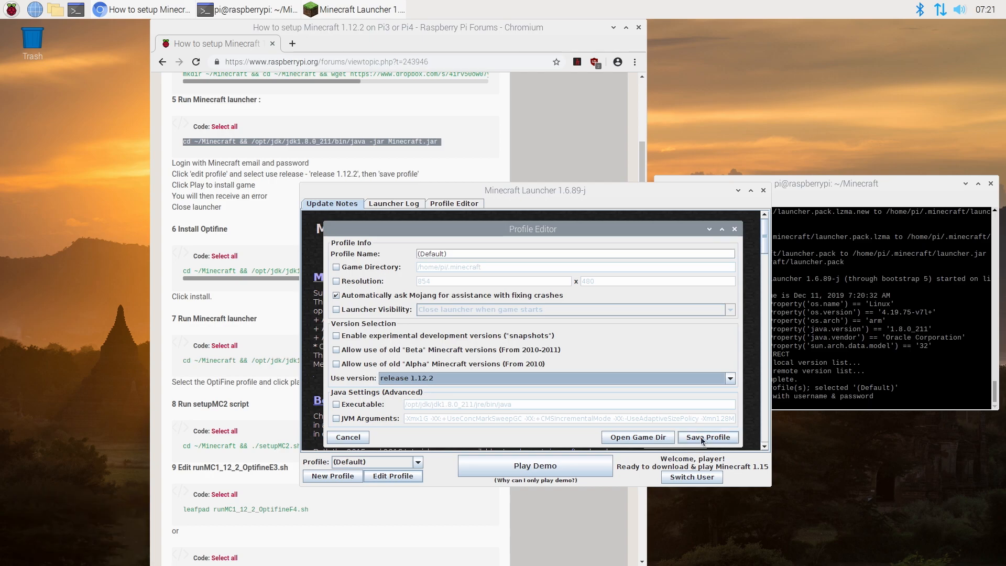
click(707, 437)
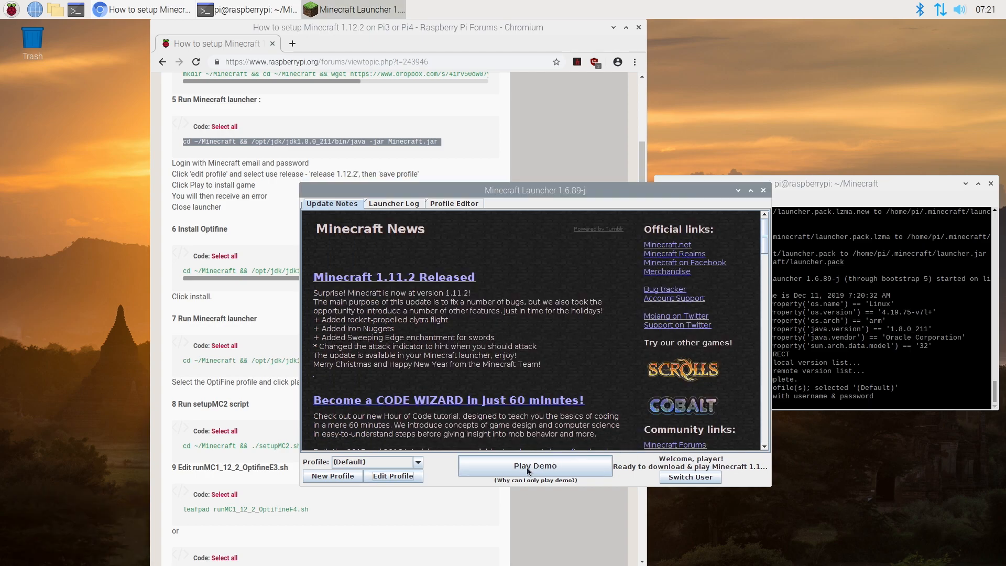
click(535, 465)
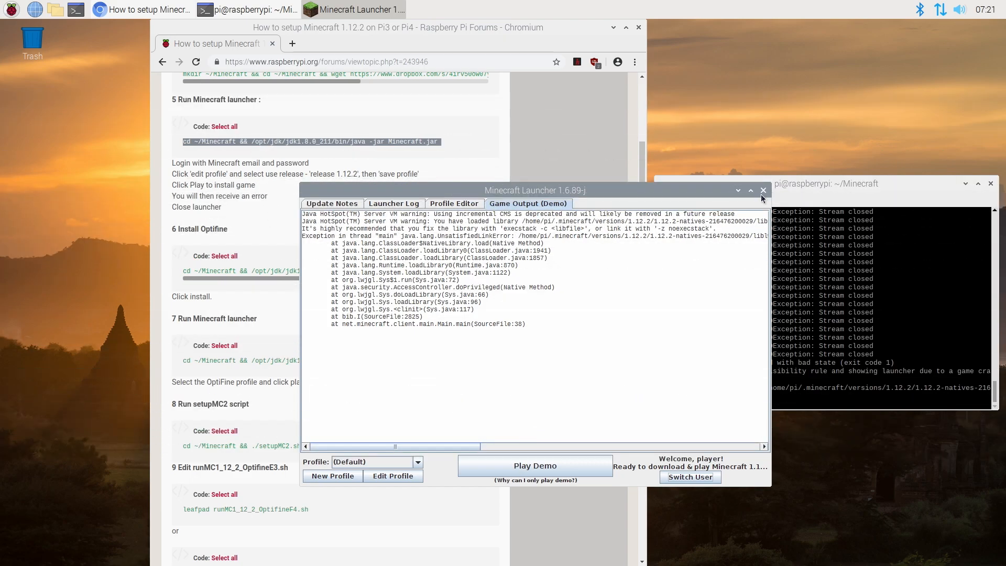
mouse_move(765, 196)
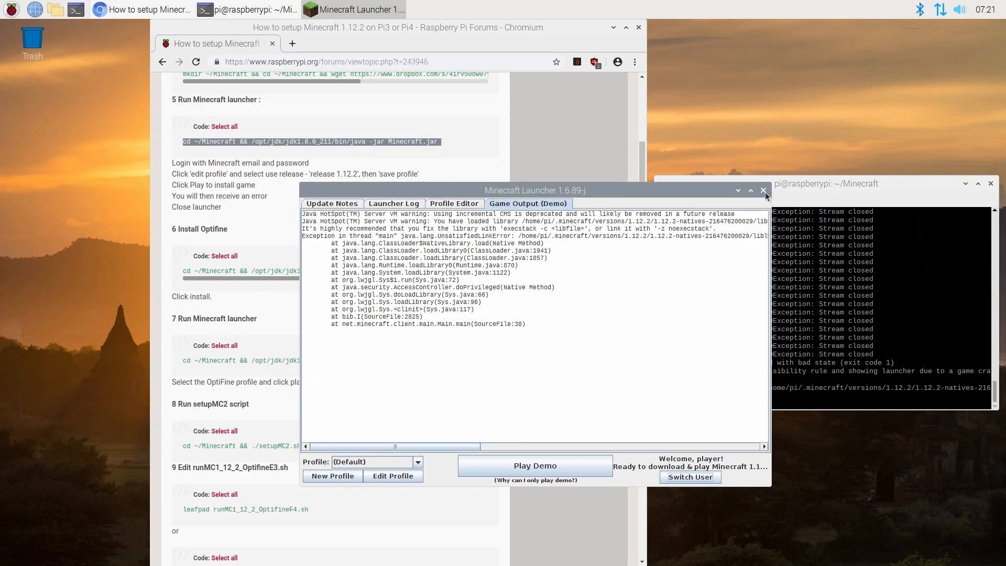
click(763, 190)
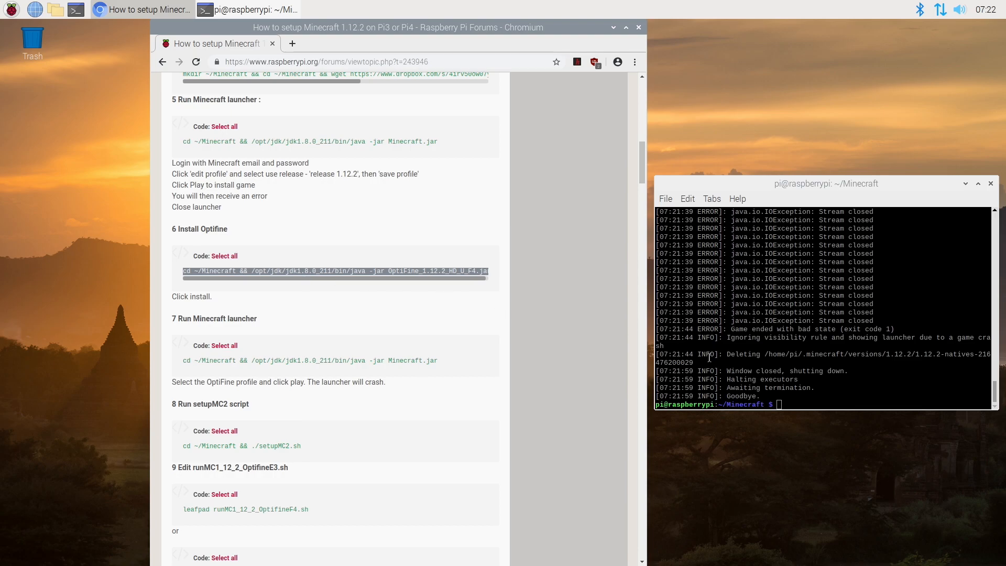
Step: Paste and run the OptiFine command, install OptiFine HD Ultra F4, and confirm success
right_click(717, 418)
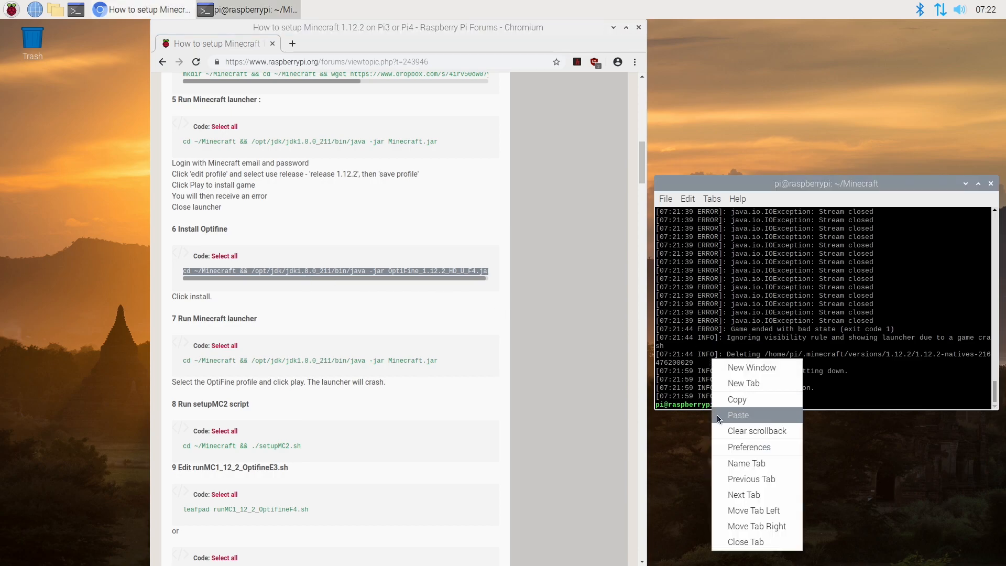
click(738, 415)
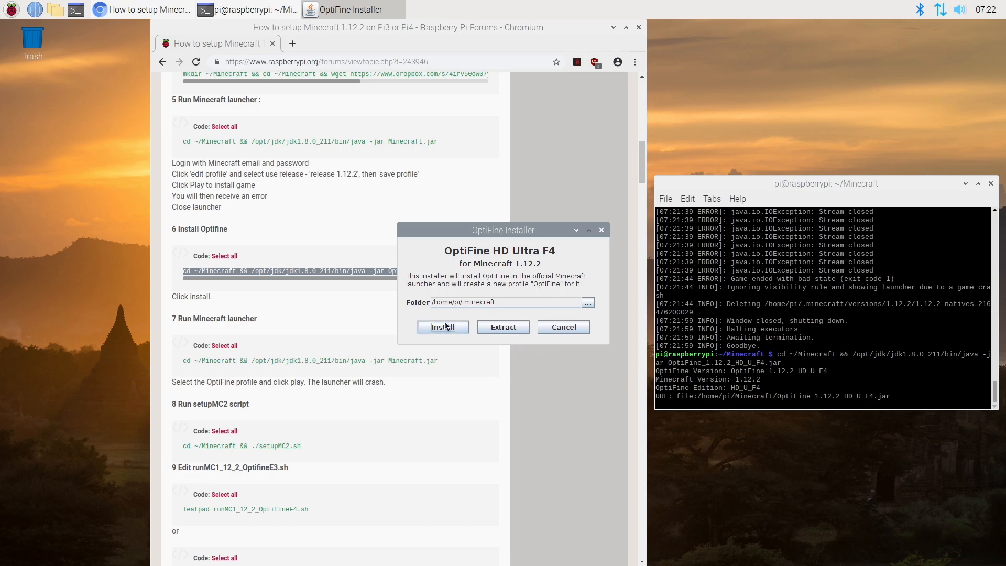
click(443, 327)
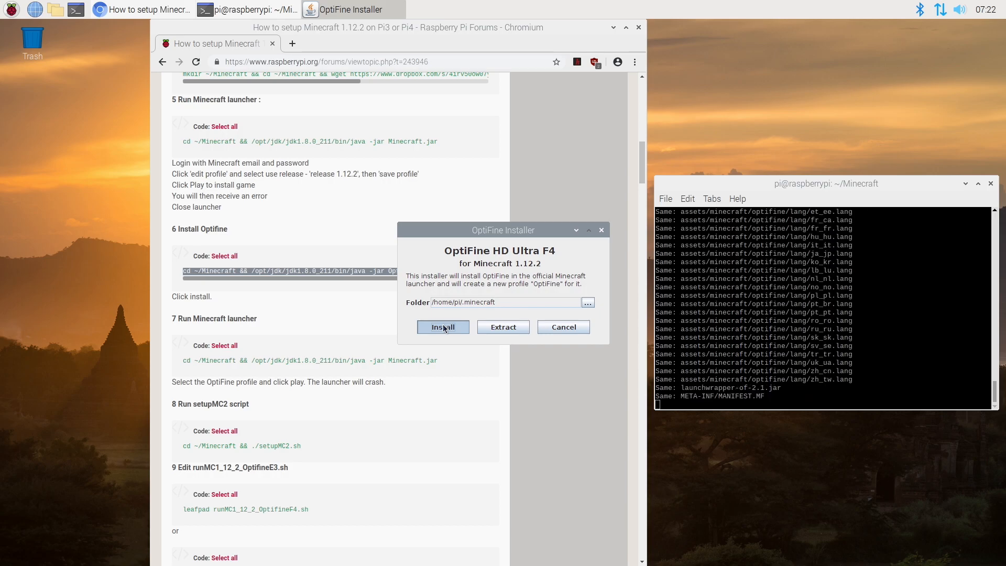
click(443, 327)
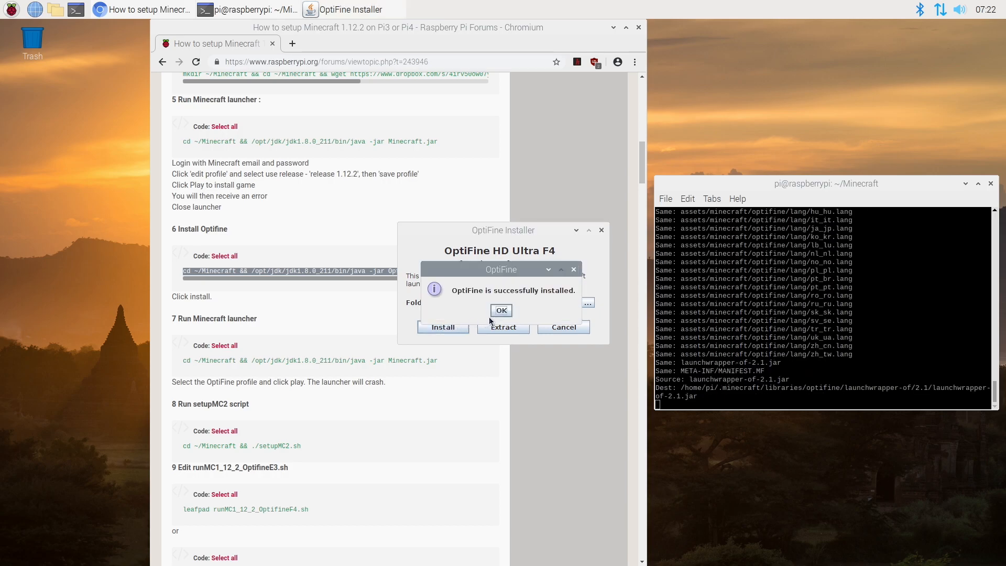
mouse_move(508, 320)
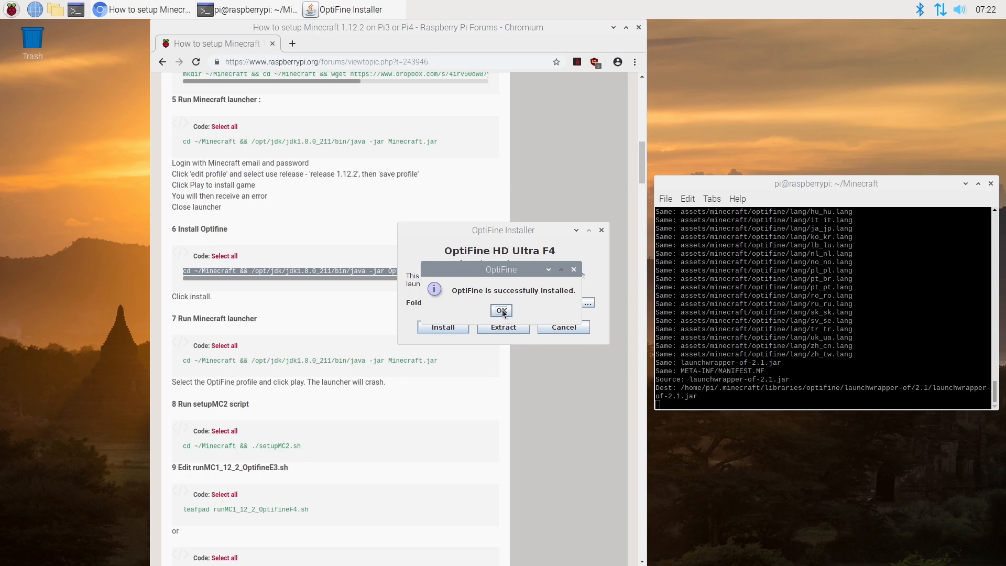
click(501, 310)
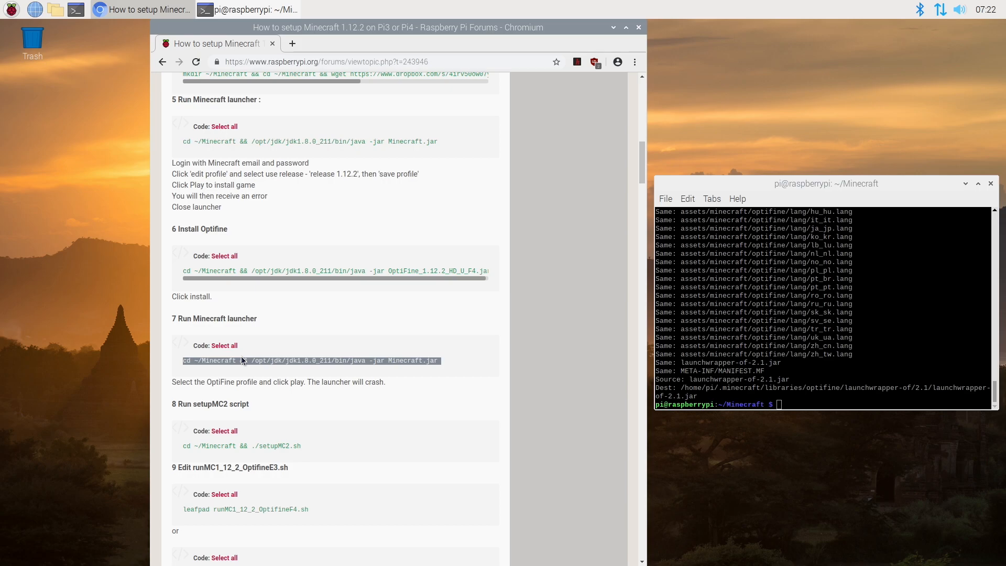
Step: Paste the step 7 launcher command into LXTerminal and run it again
right_click(723, 362)
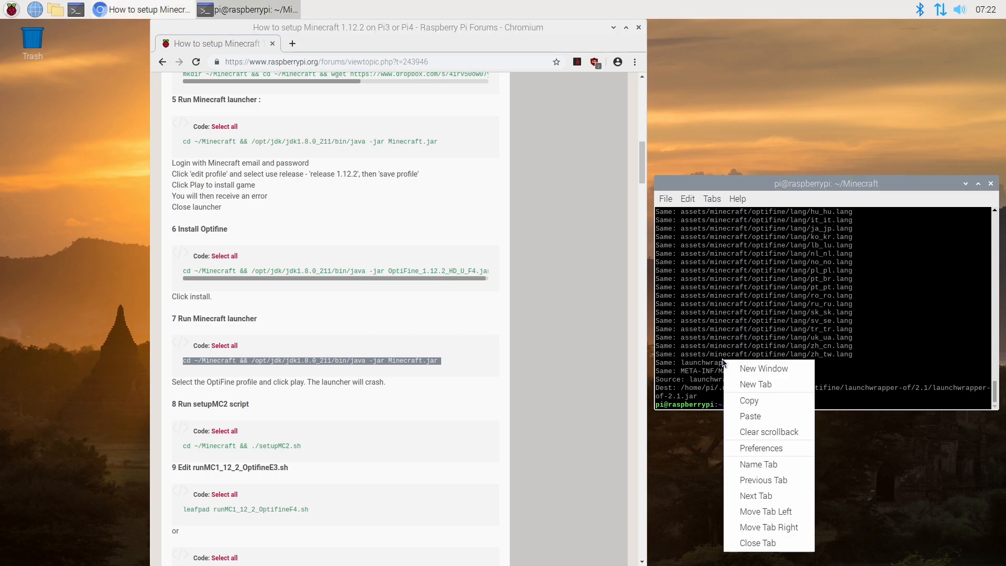
mouse_move(750, 416)
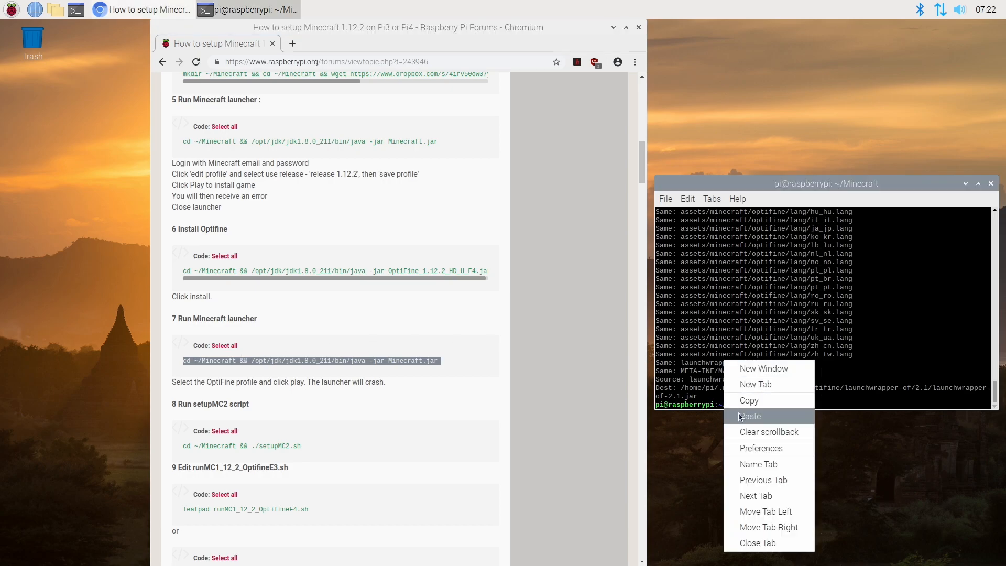
click(750, 416)
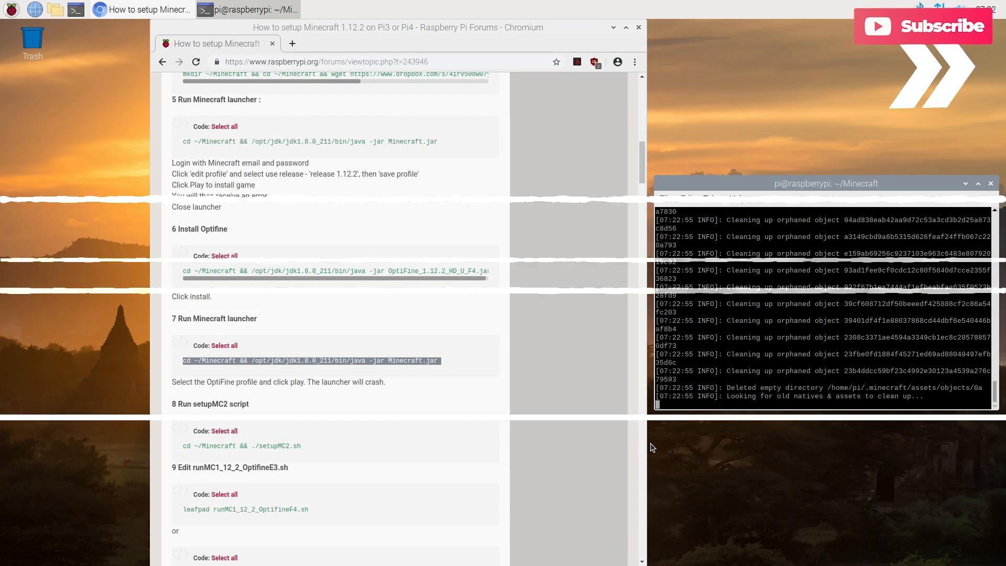
click(645, 439)
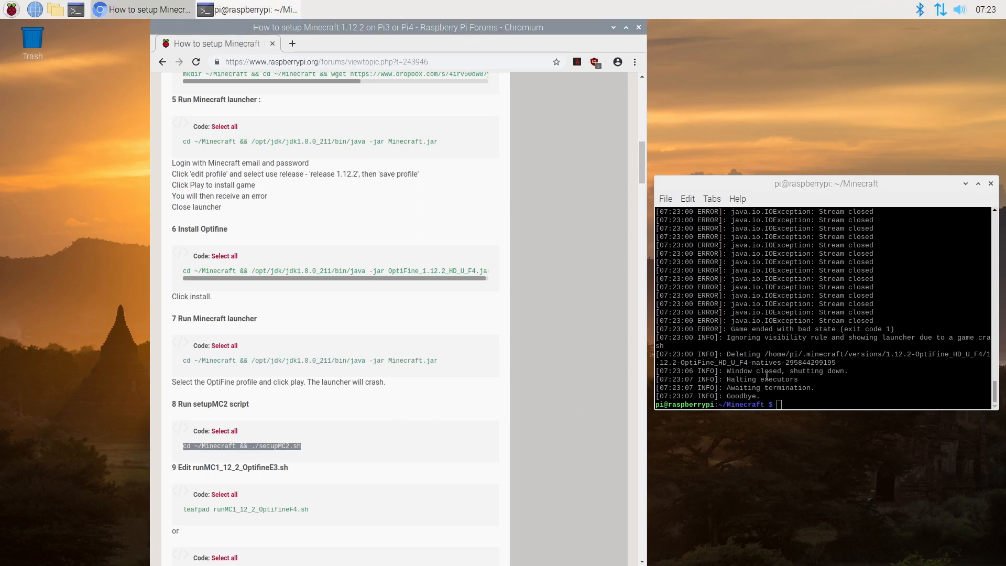
Step: Paste the setupMC2 command into LXTerminal and let it finish downloading lwjgl
right_click(775, 380)
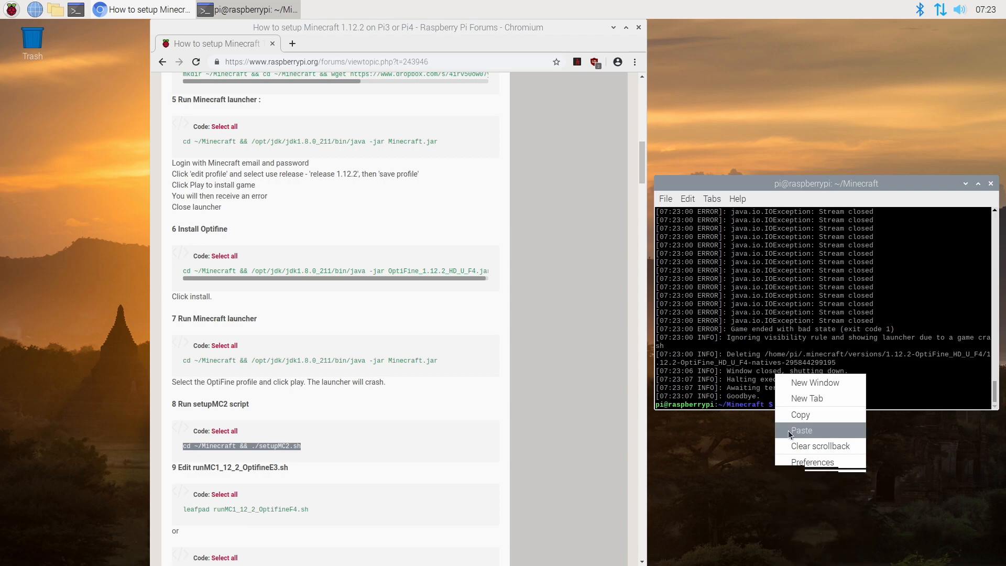
click(802, 430)
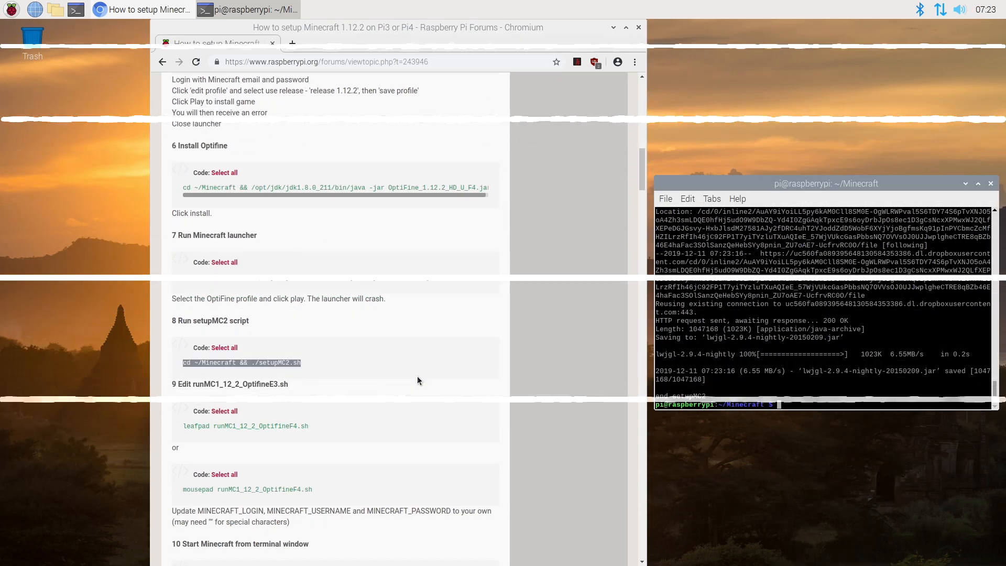
scroll(down, 3)
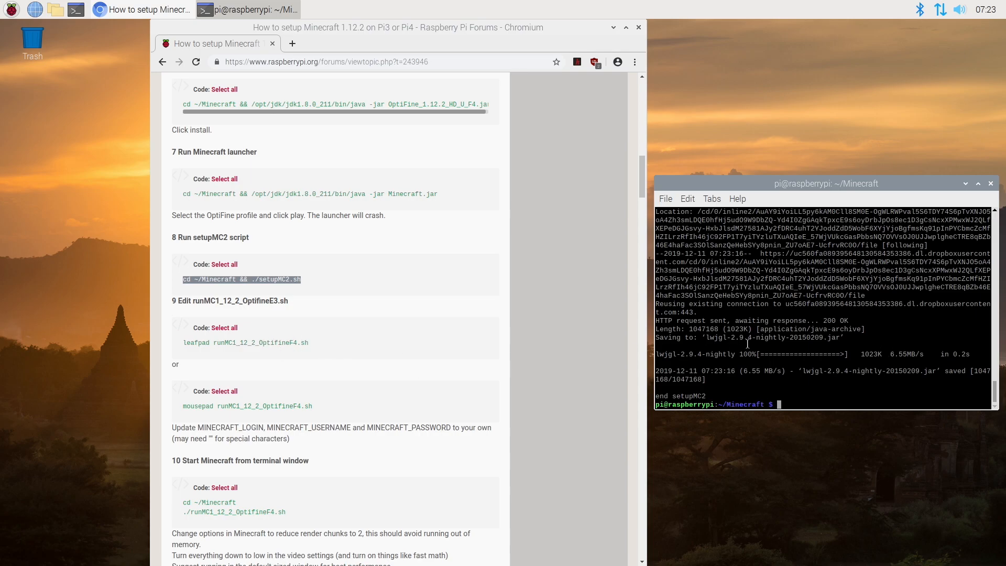
Step: Install the Leafpad text editor with sudo apt install leafpad
text(sudo i)
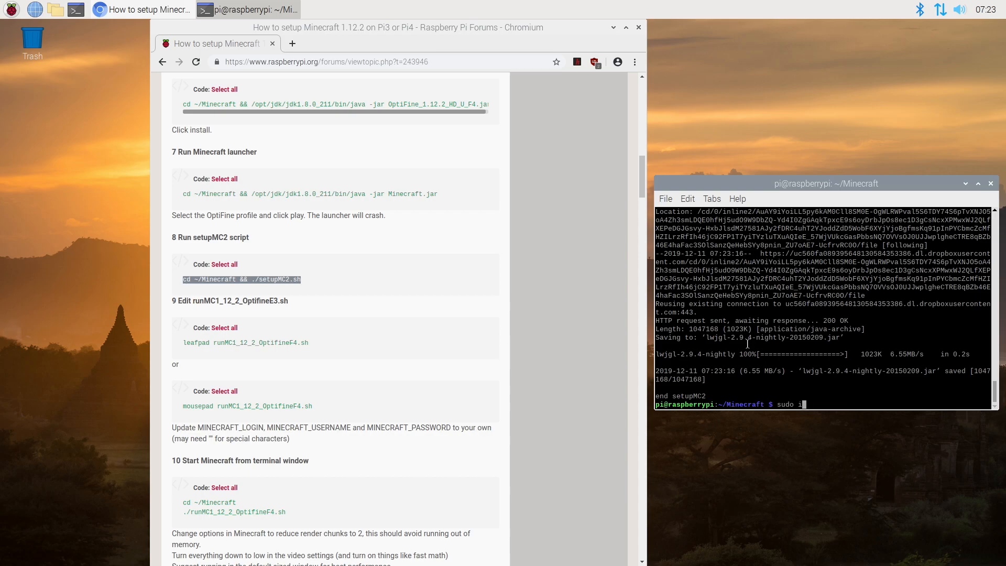
key(BackSpace)
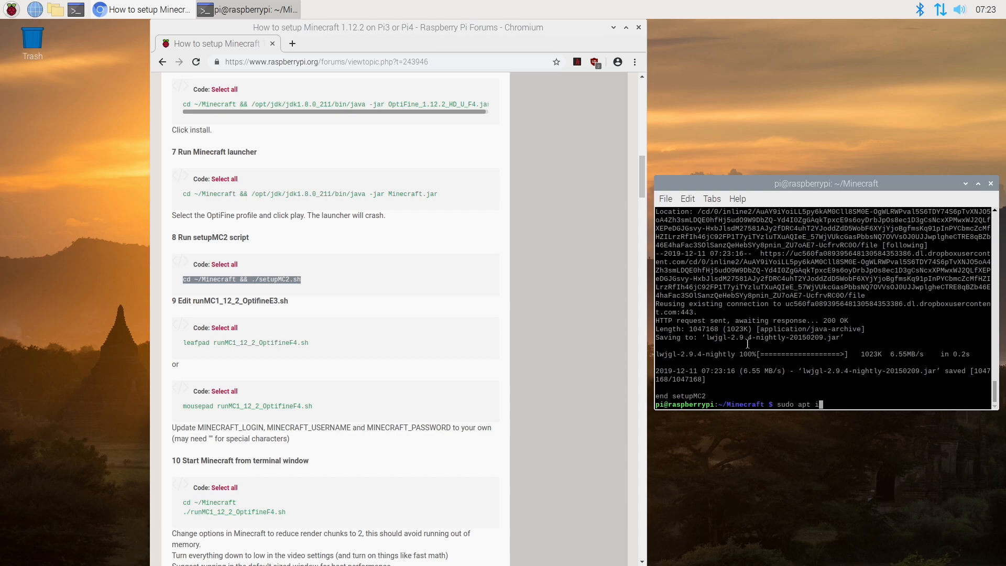
text(nstall leafpad)
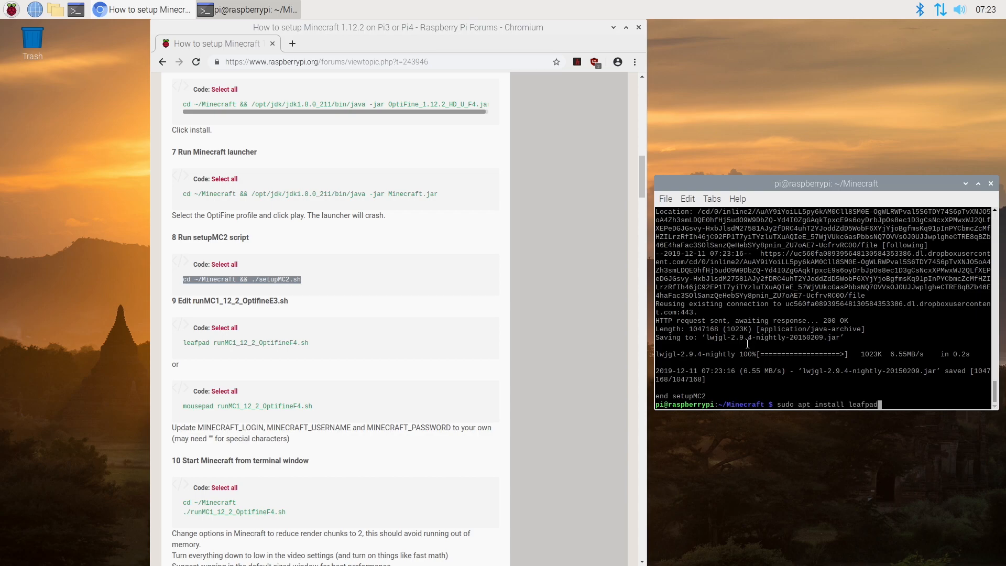
key(Return)
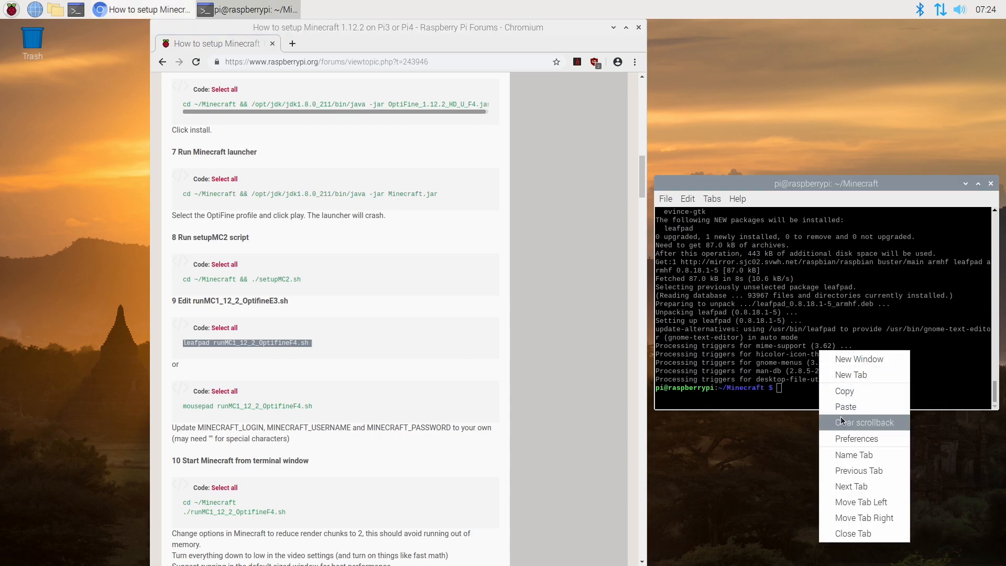
mouse_move(842, 414)
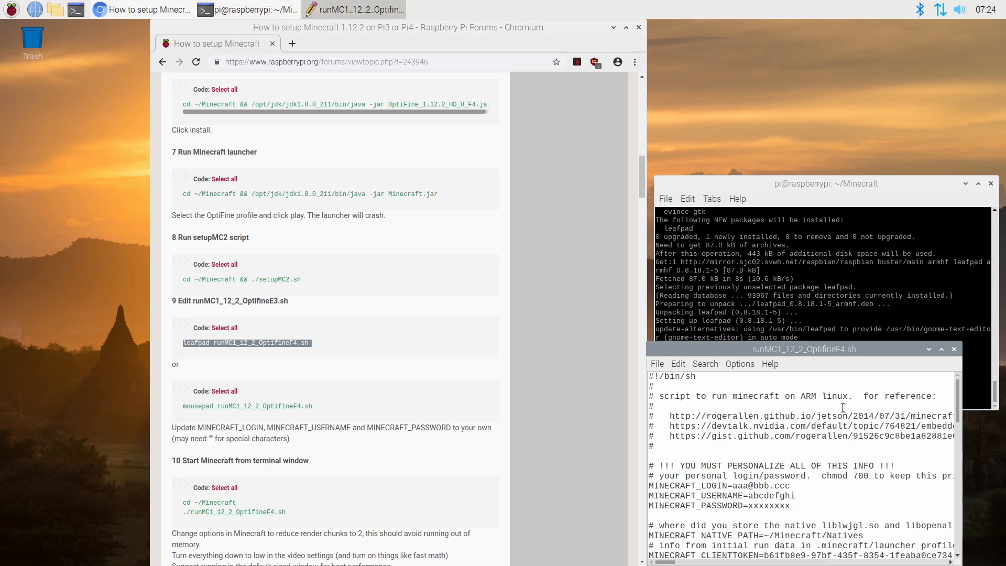
Step: Personalise the Minecraft login, username and password in runMC1_12_2_OptifineF4.sh, save and close Leafpad
drag(804, 349, 791, 180)
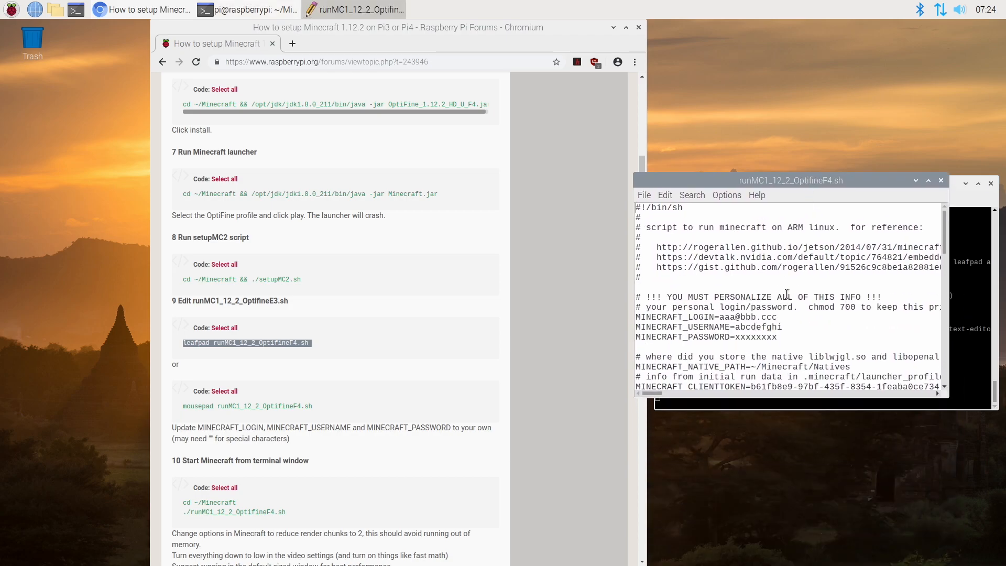
scroll(down, 3)
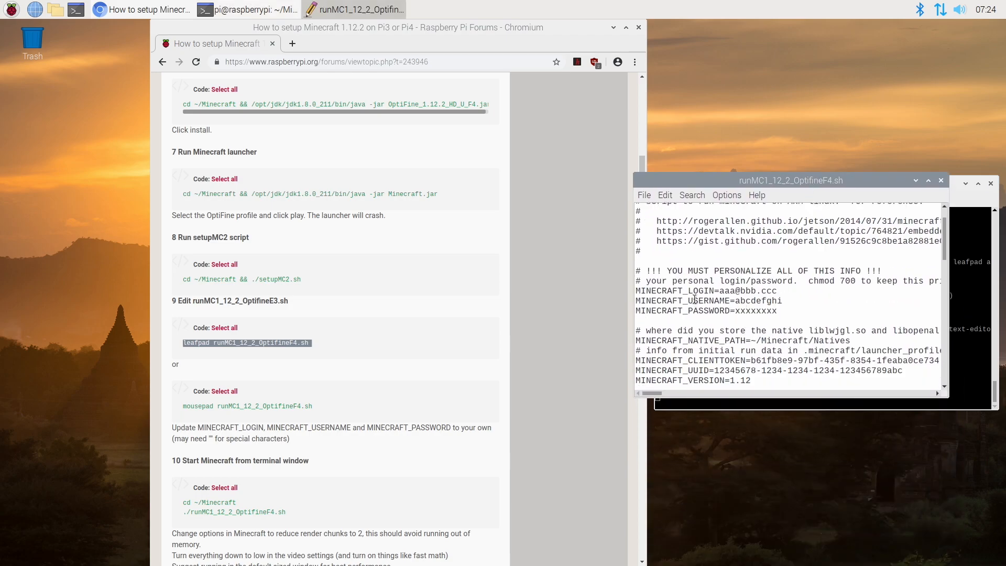
double_click(747, 290)
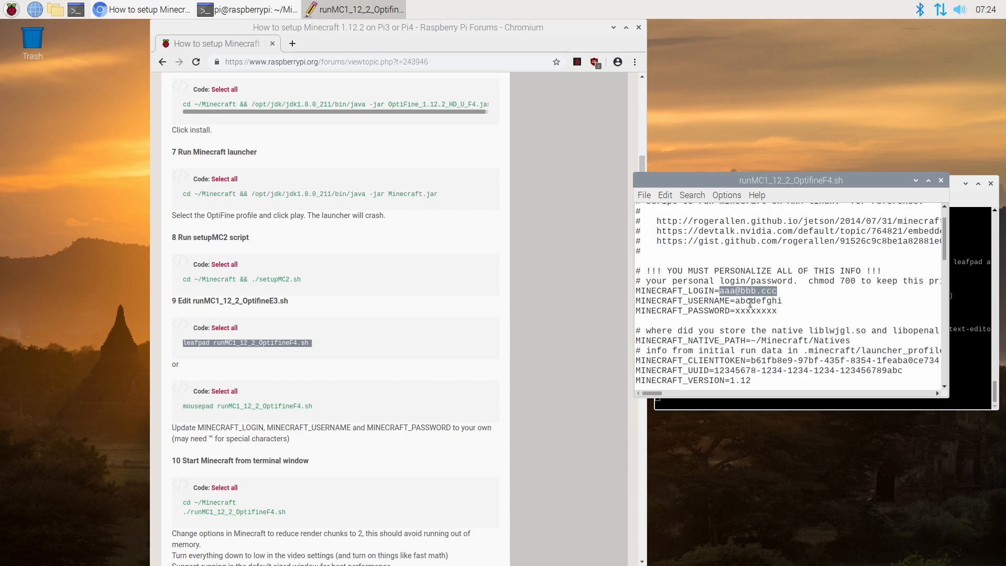
mouse_move(739, 301)
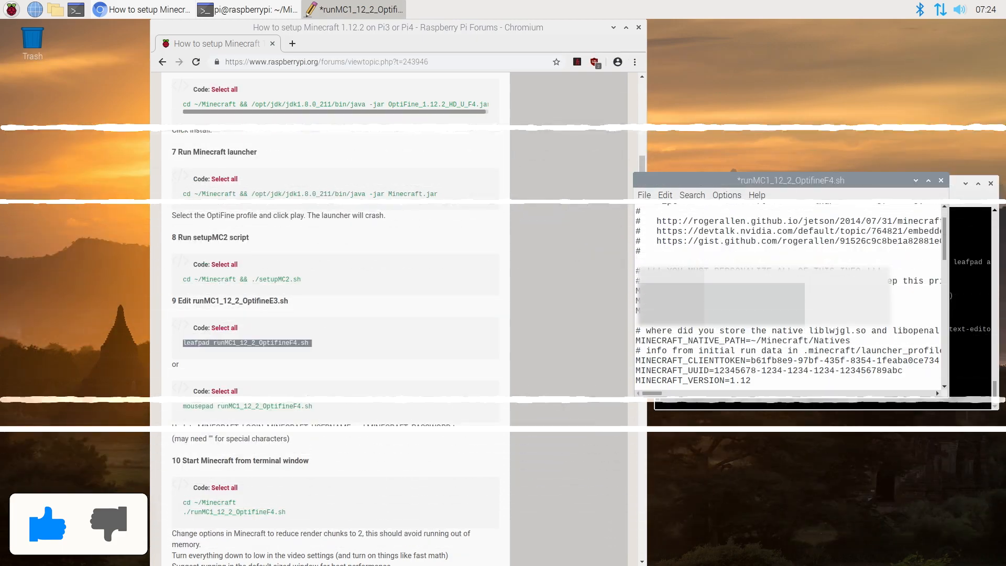
click(644, 195)
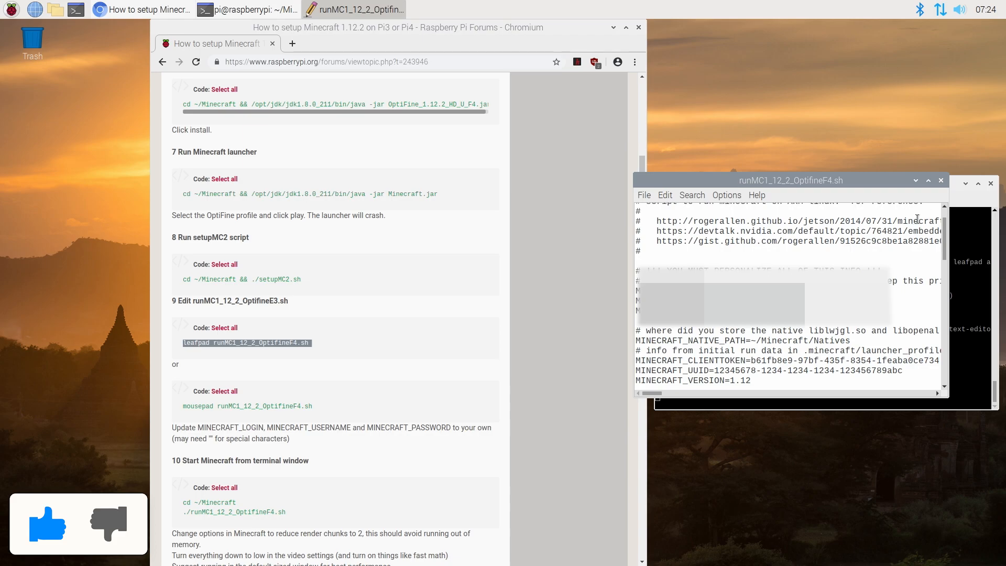
click(941, 180)
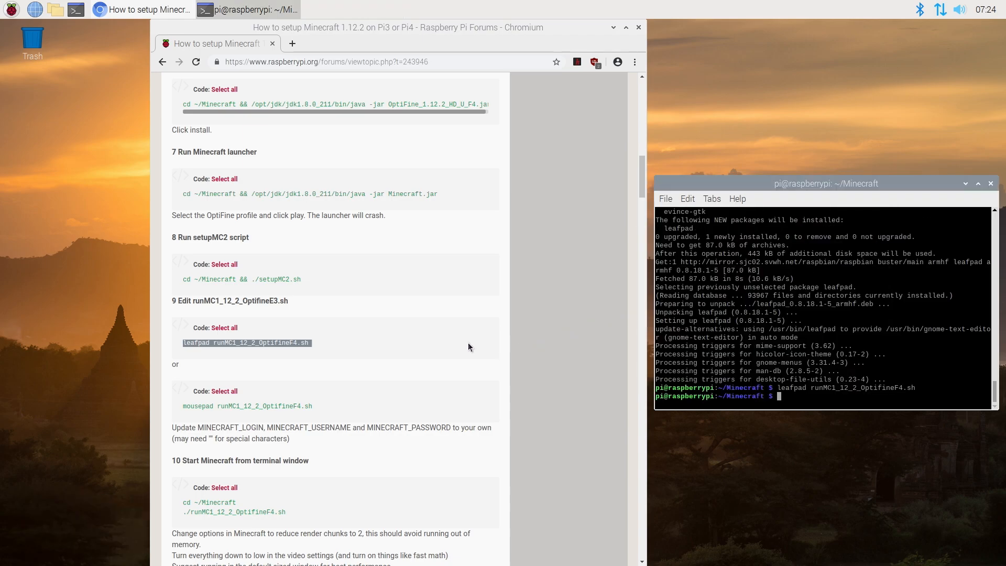
Step: Paste and run cd ~/Minecraft and ./runMC1_12_2_OptifineF4.sh in LXTerminal
scroll(down, 3)
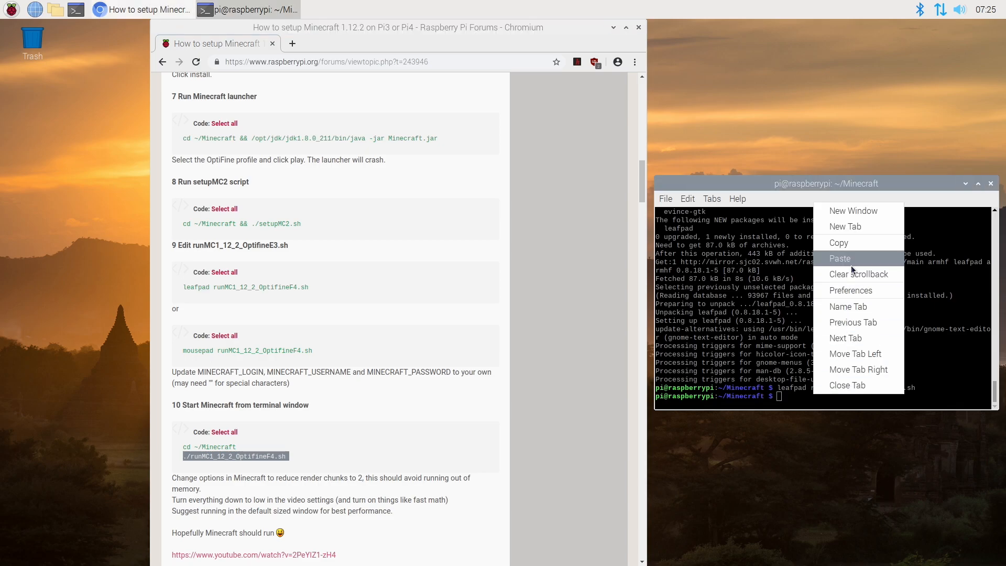
click(840, 258)
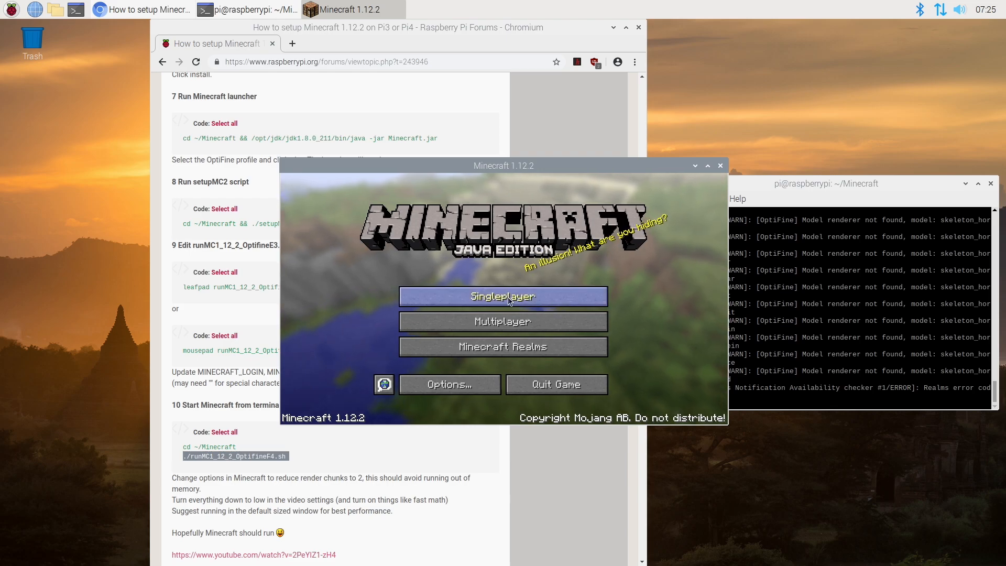
Step: Create a new singleplayer survival world named 'DB TECH WORDL'
click(503, 296)
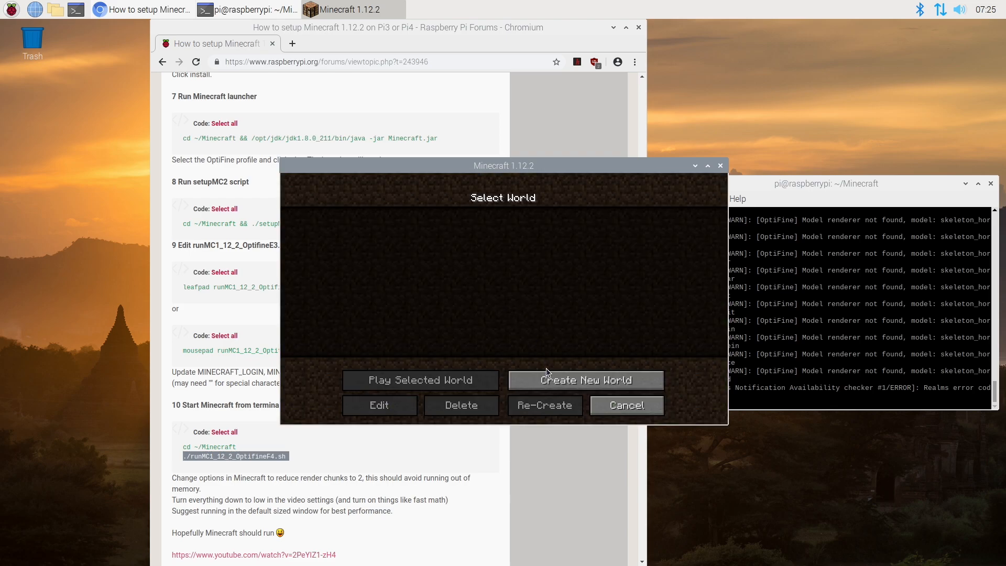
click(585, 380)
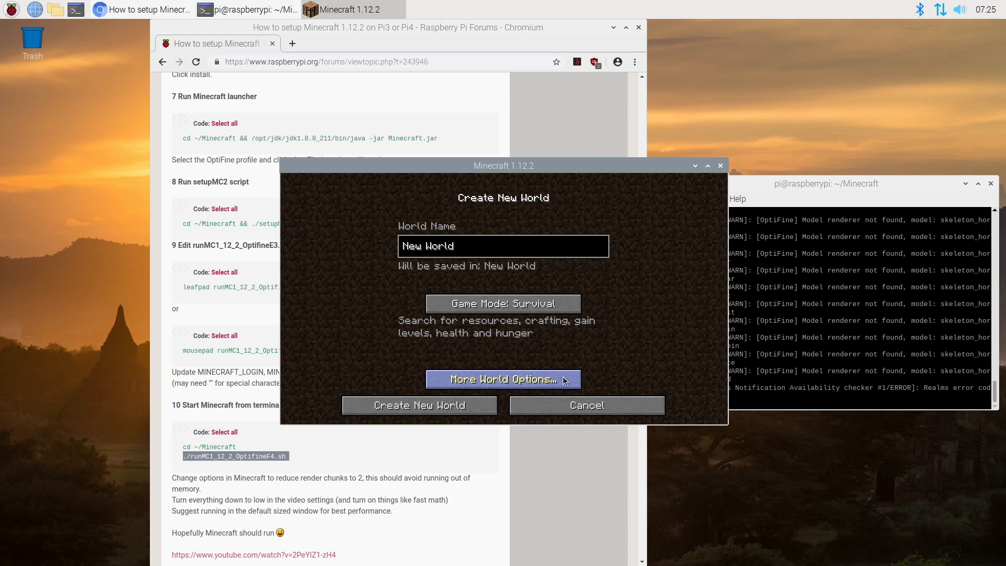
text(D)
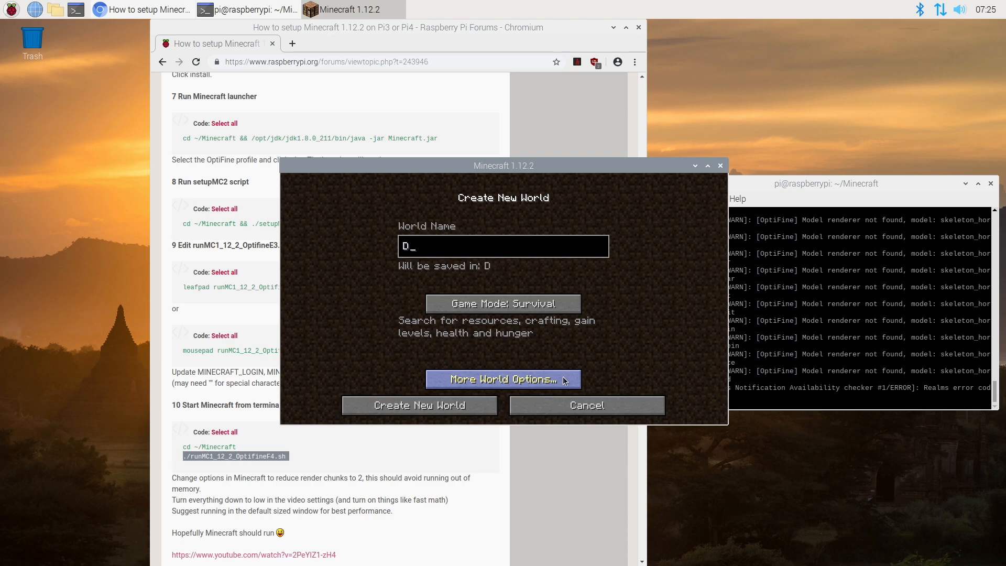
text(B TECH WORD)
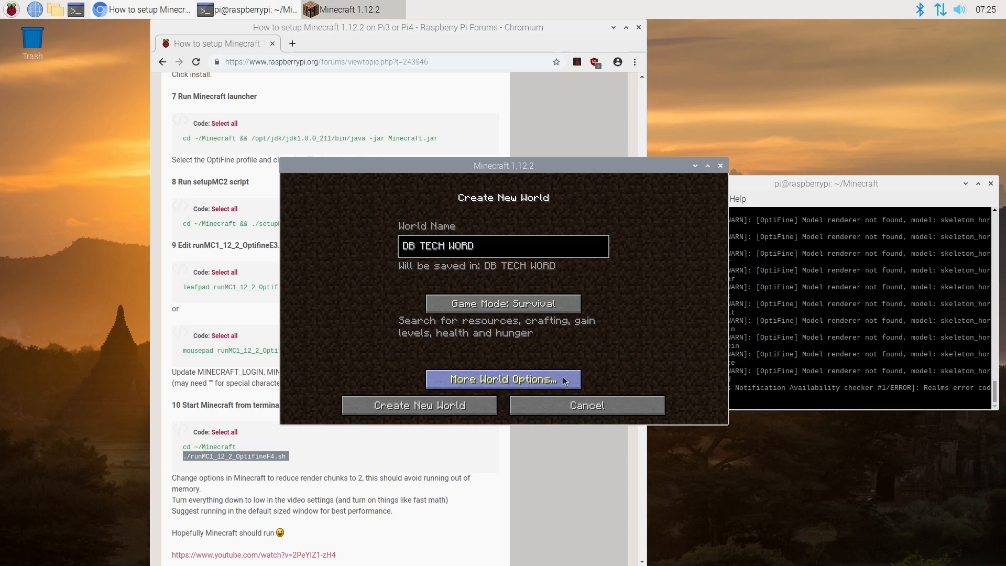
text(L)
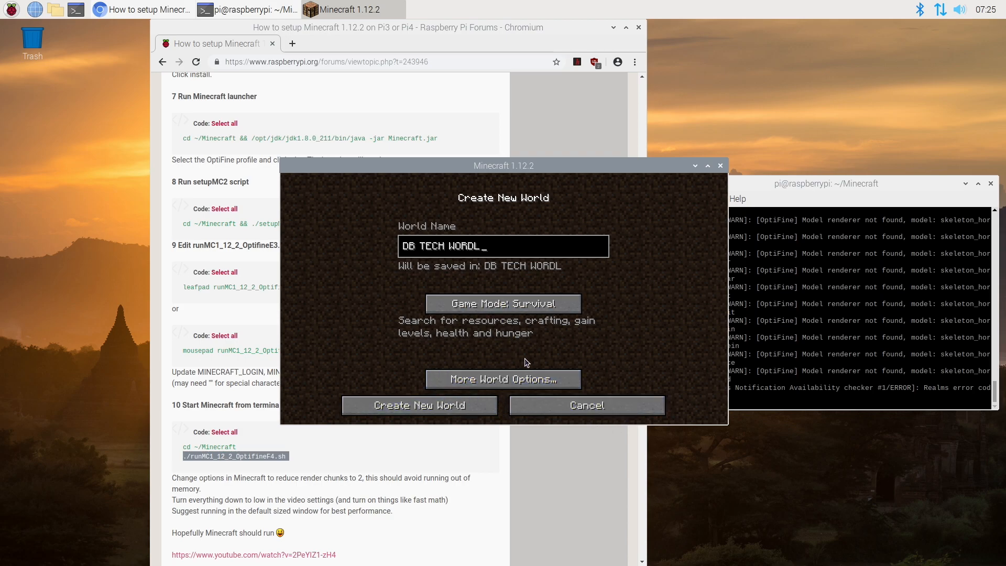
click(420, 405)
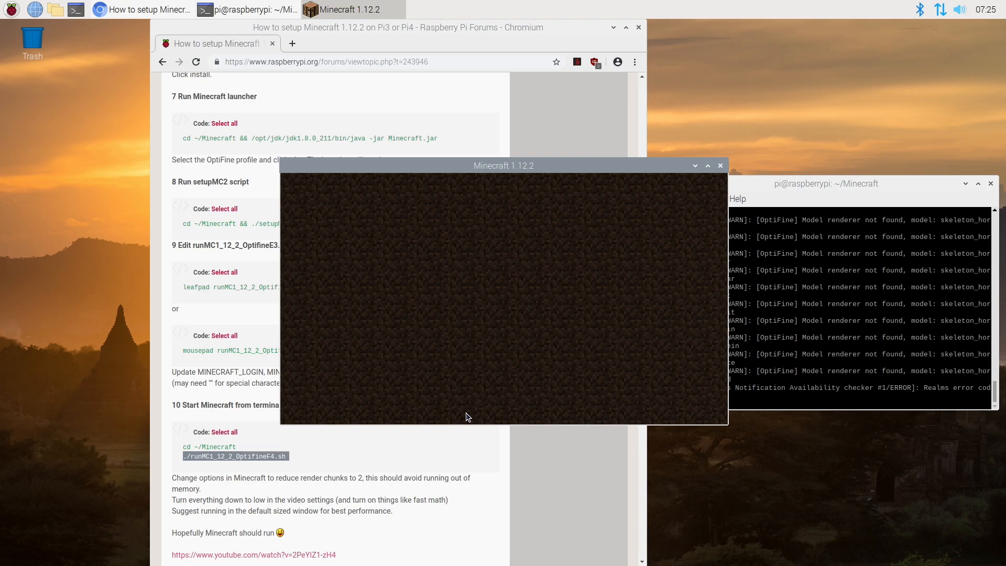